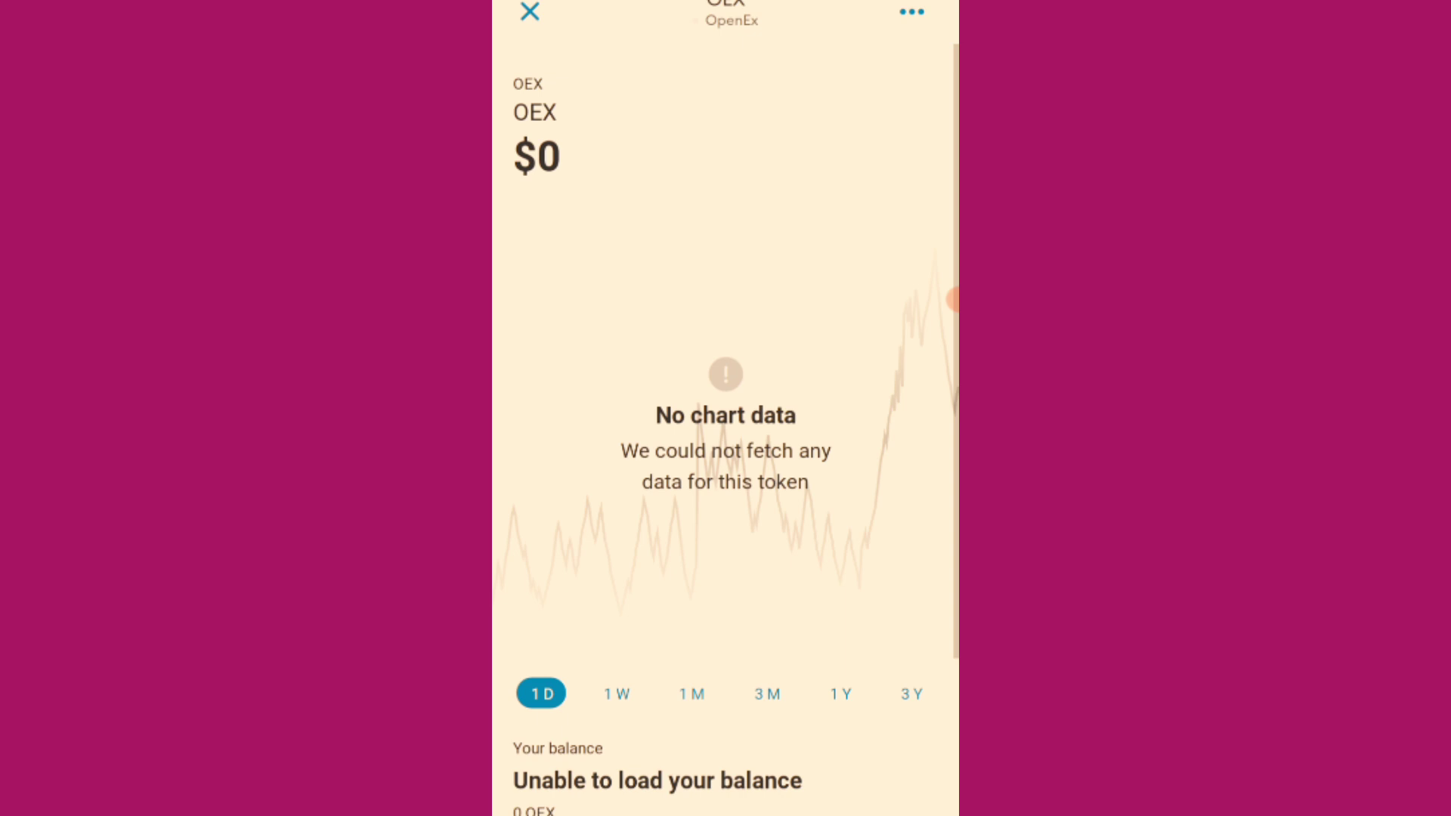
Open the in-app Browser's address bar showing home.metamask.io.
left_click(528, 13)
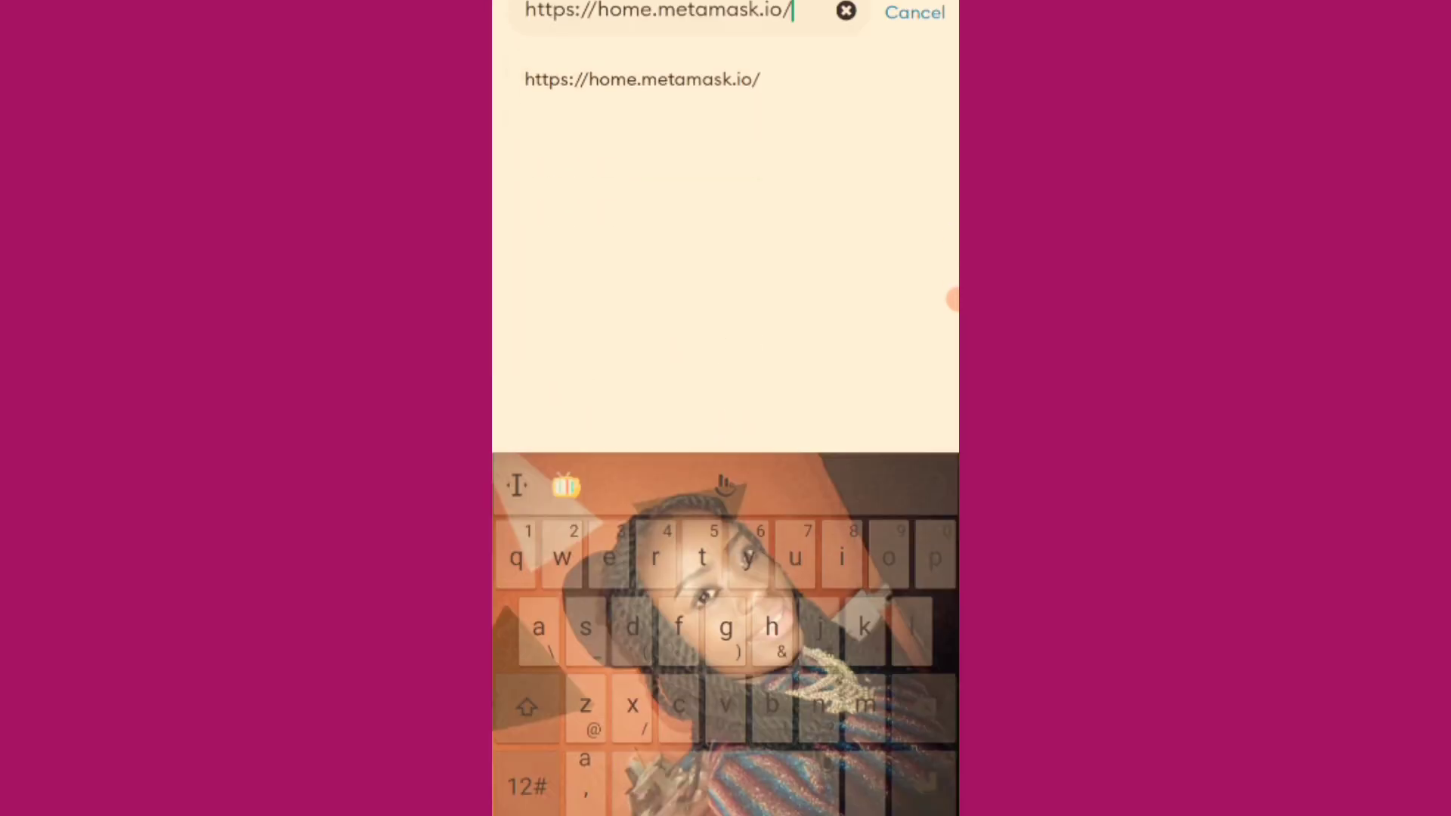
left_click(844, 12)
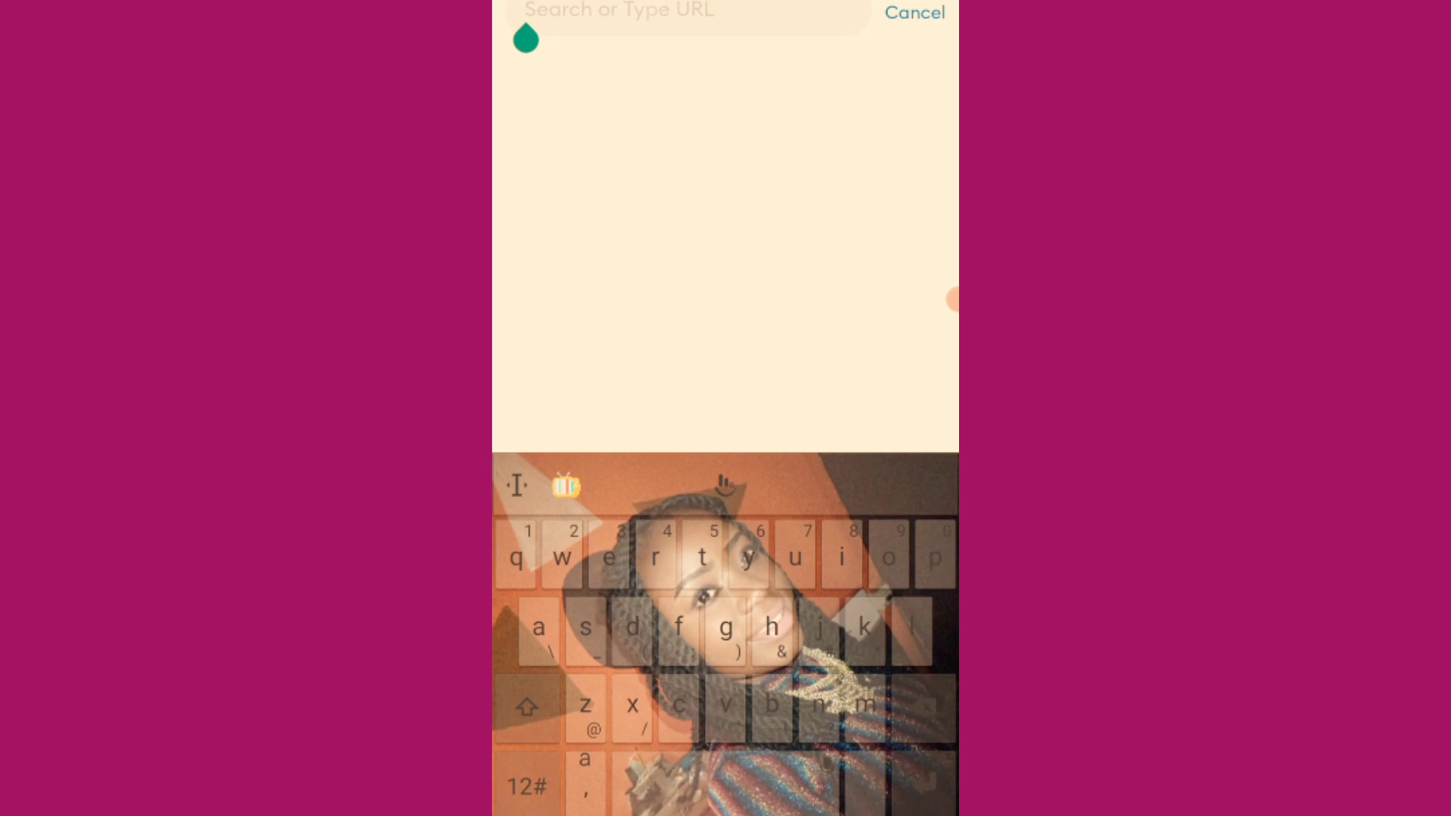
type("https://agiex.org/long/faucet")
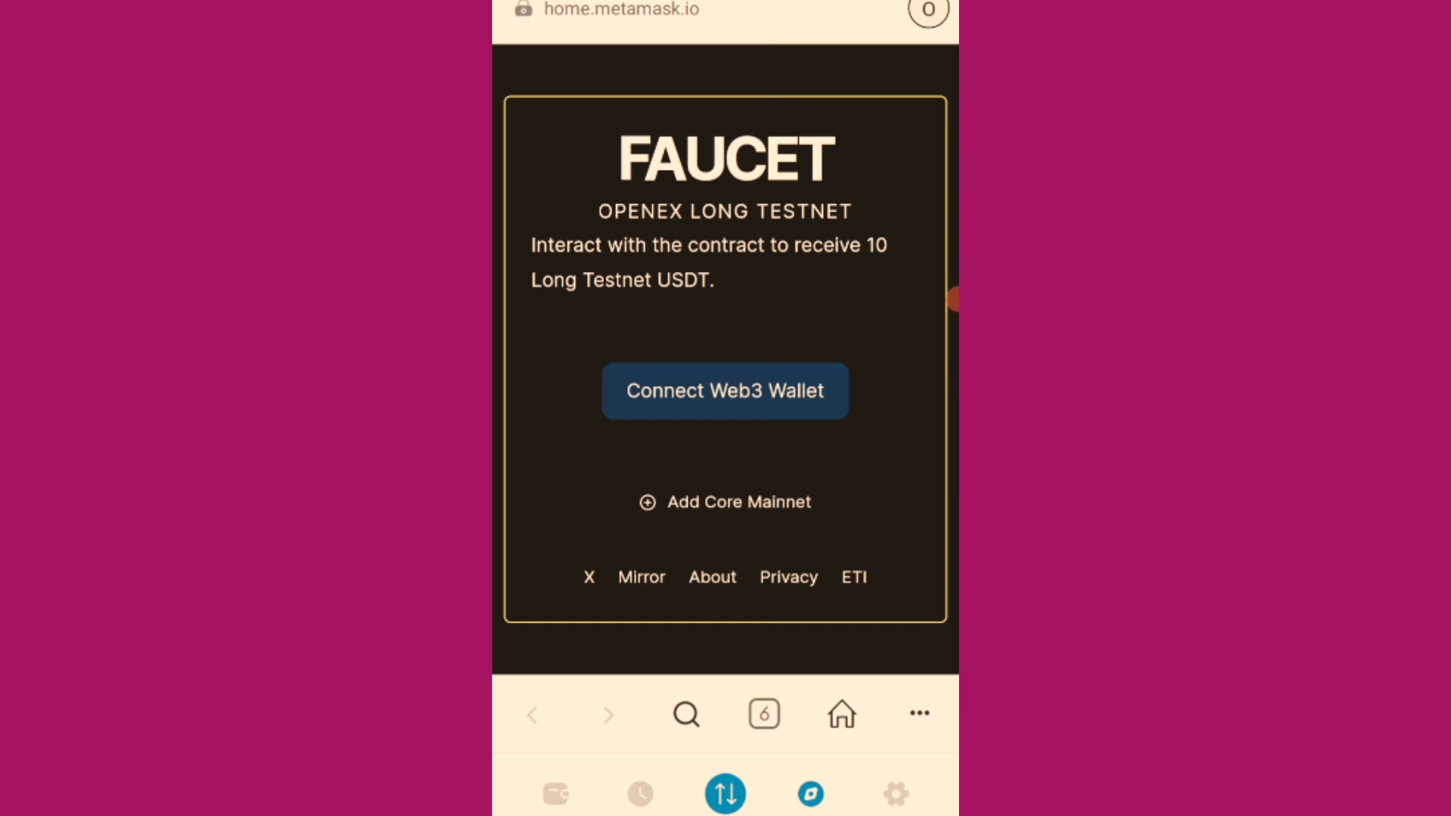
Add and activate Core Blockchain Mainnet, then connect Account 1 to the OpenEX faucet.
left_click(725, 391)
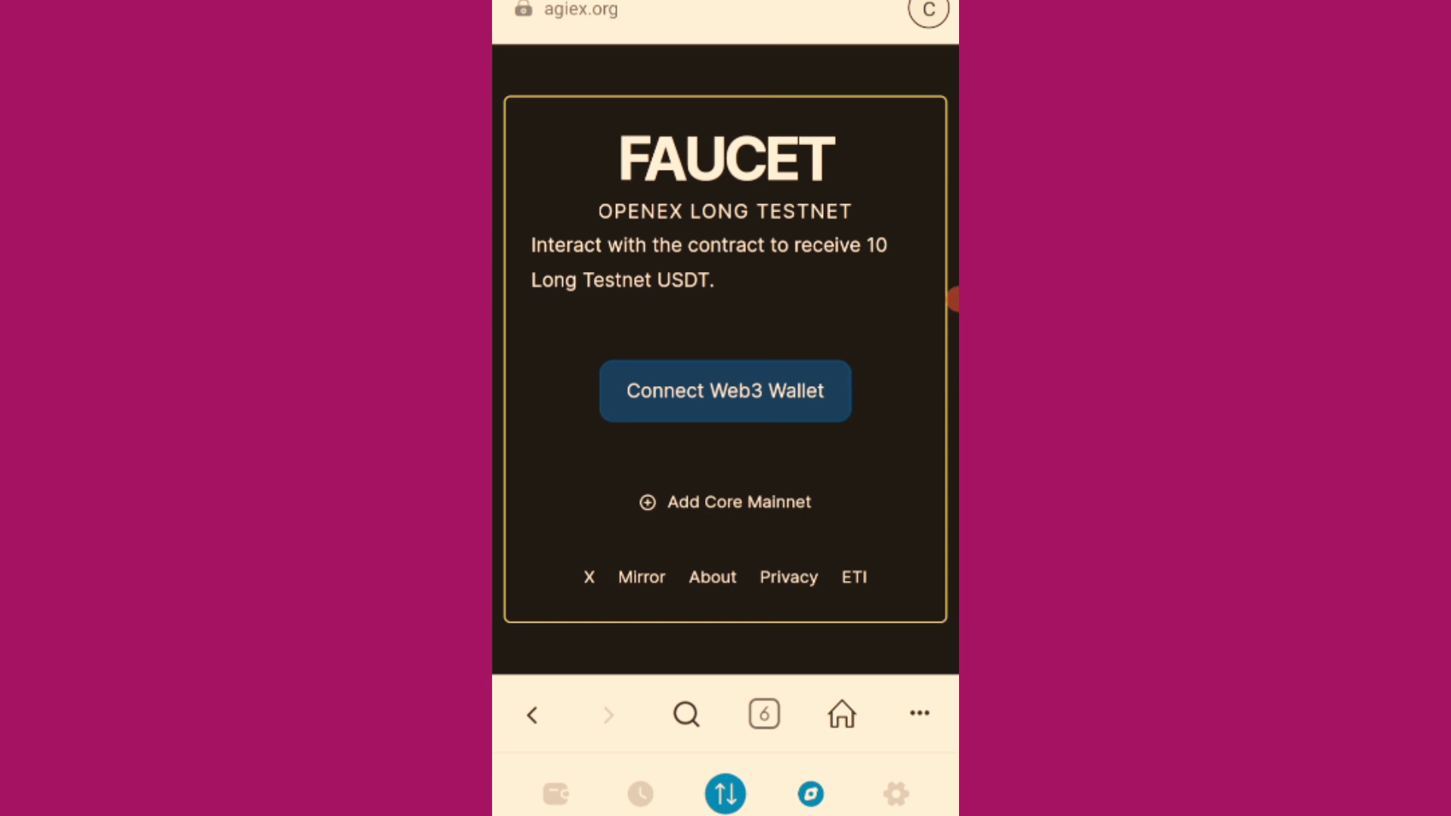
left_click(724, 502)
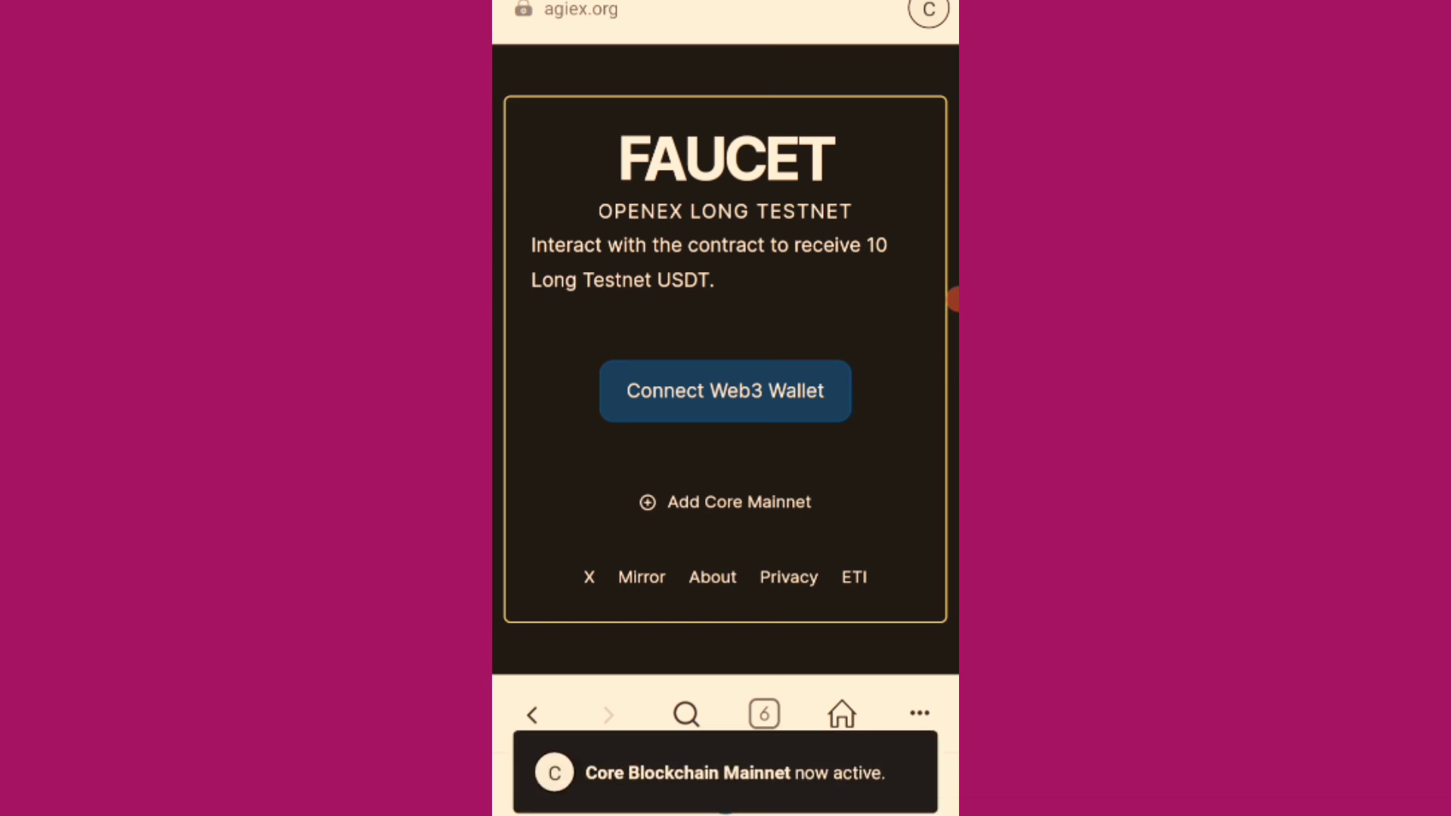
left_click(725, 390)
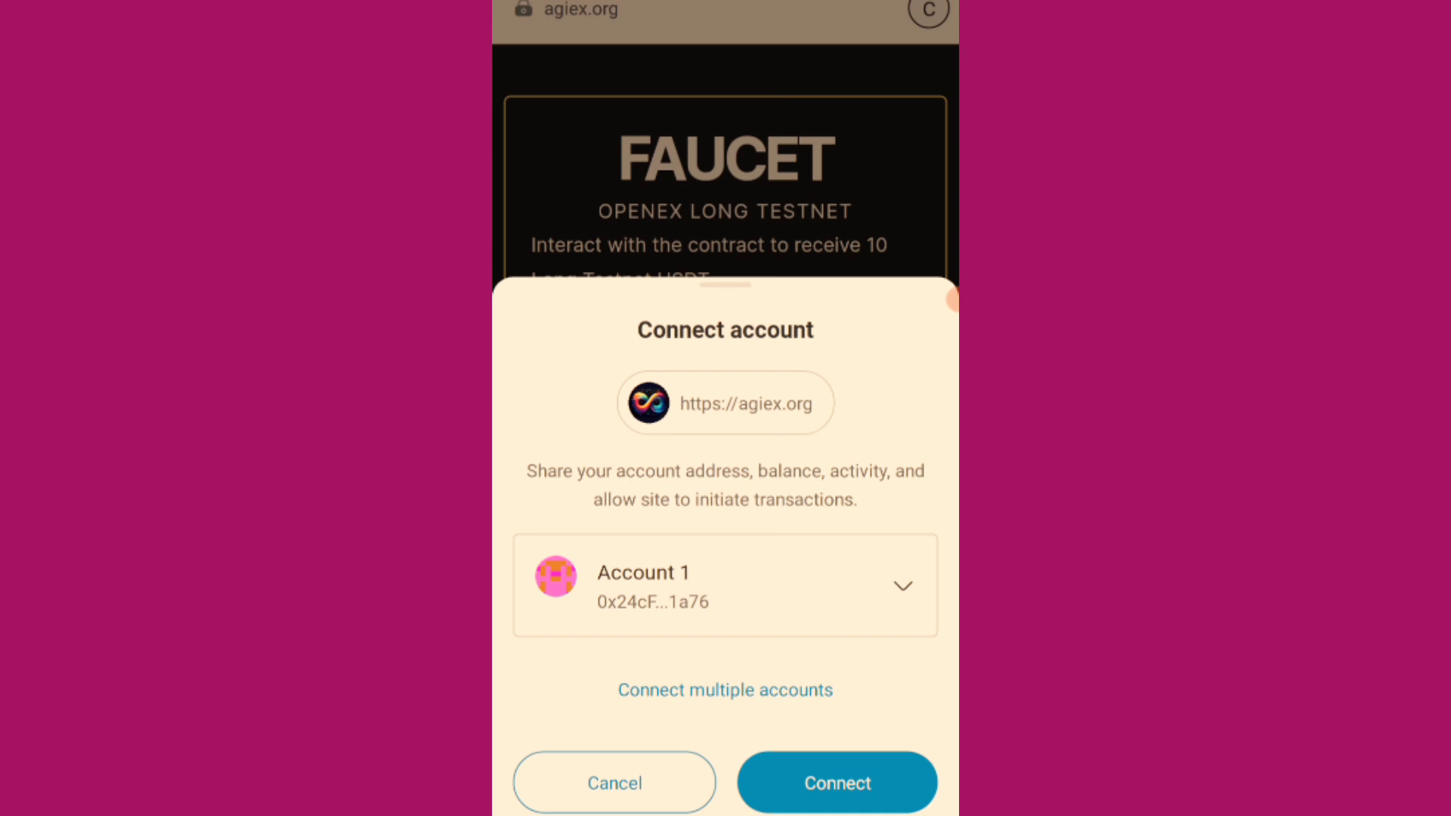
left_click(835, 782)
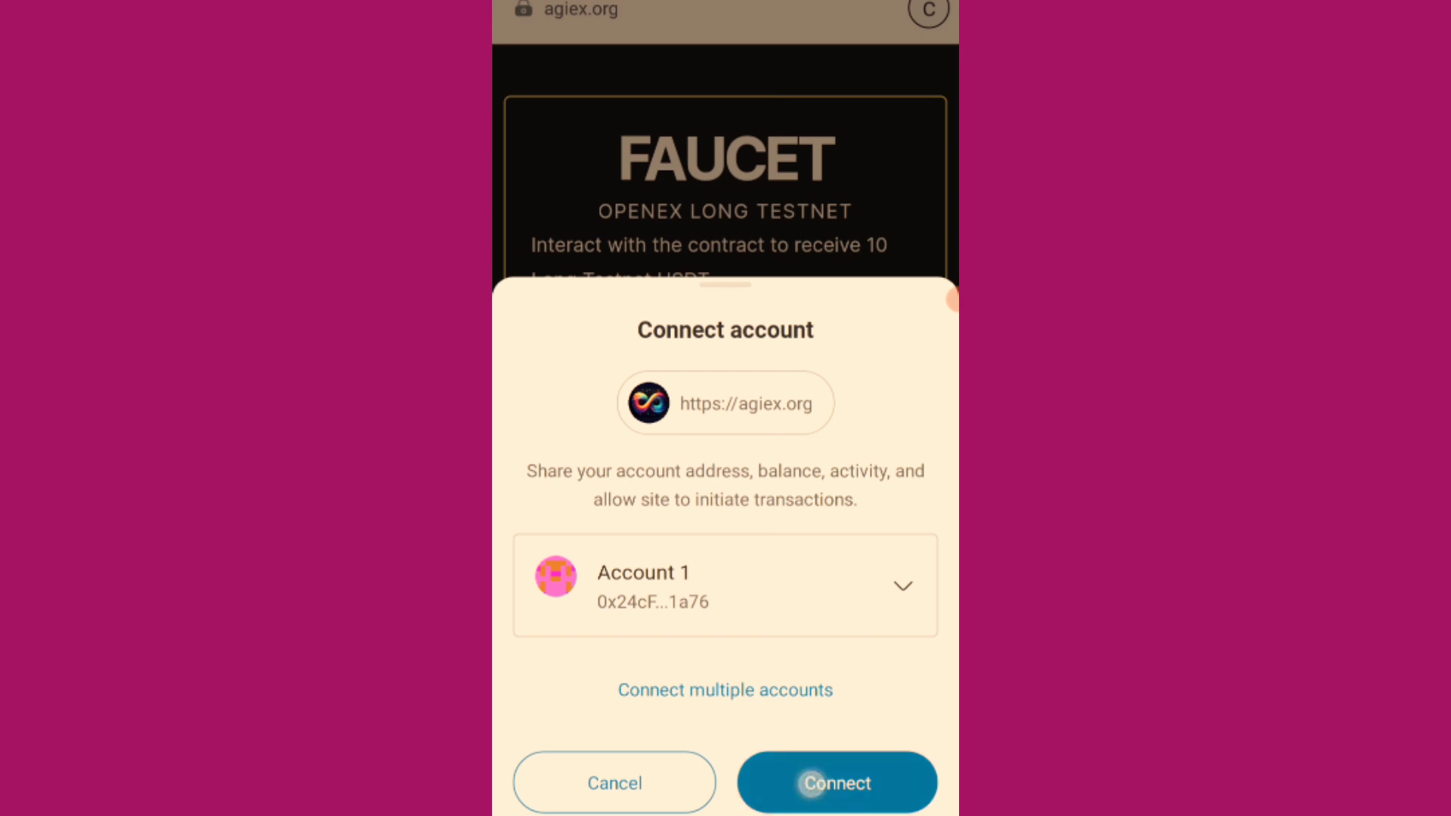
left_click(834, 782)
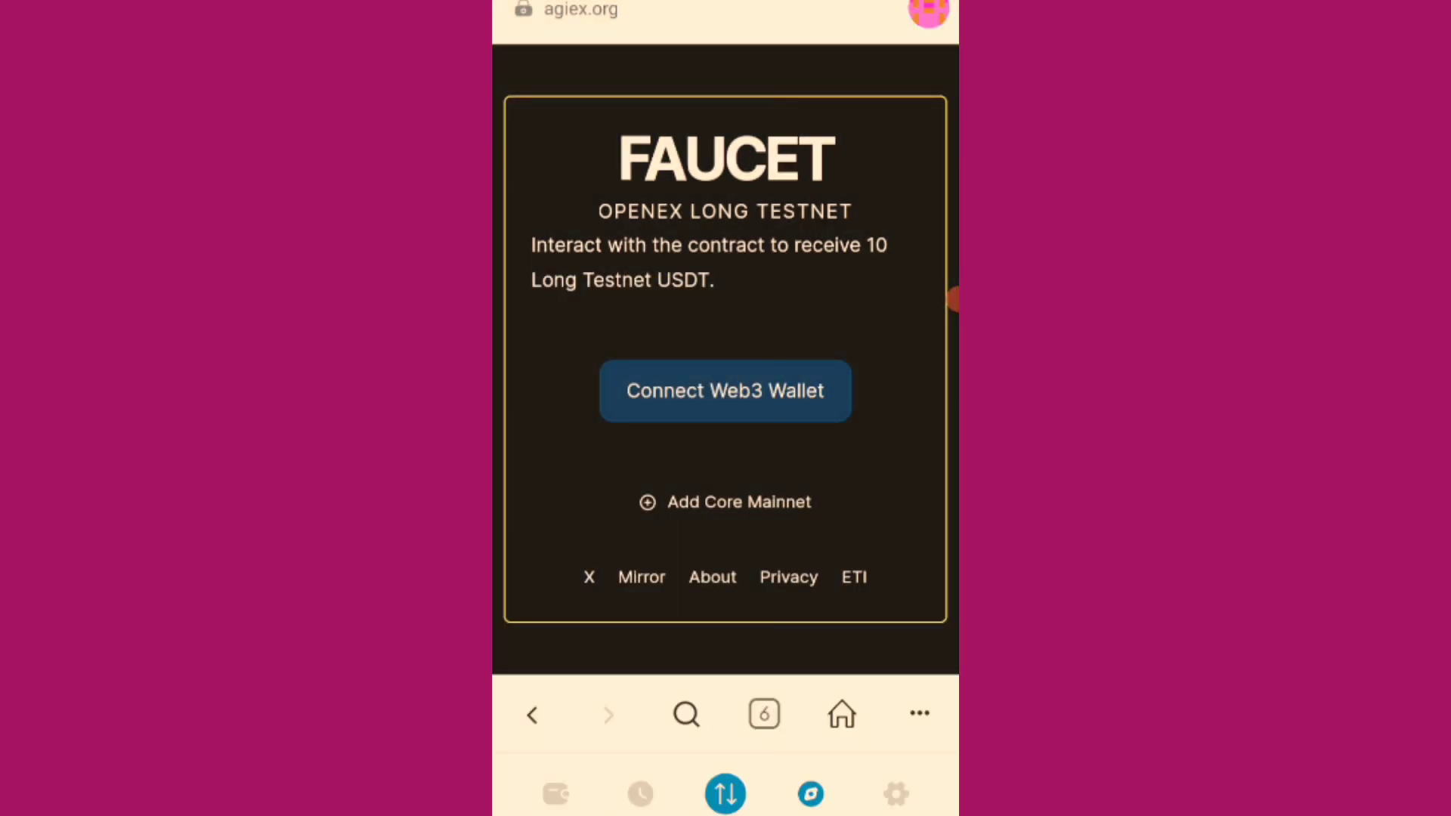
left_click(725, 390)
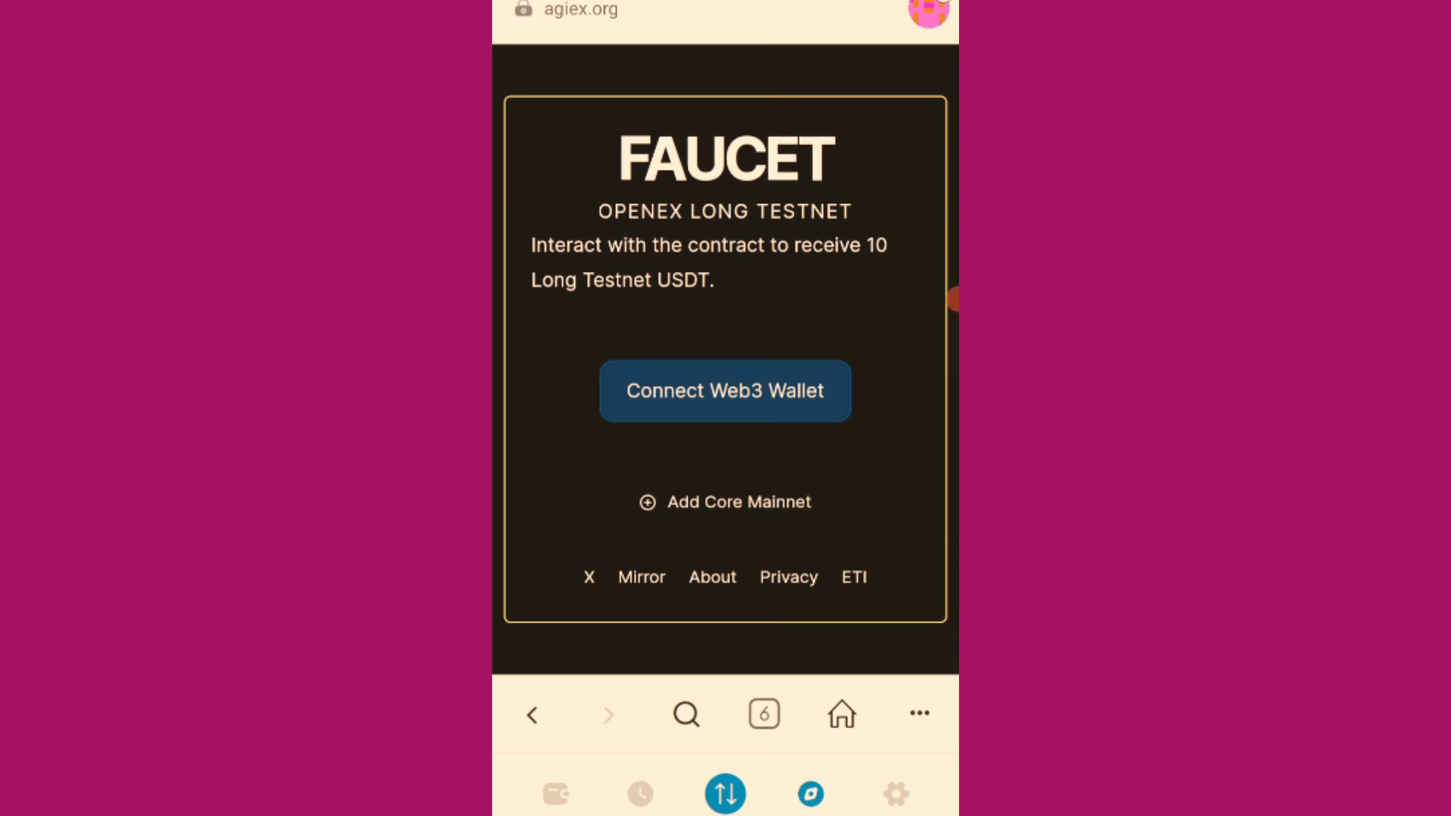
left_click(725, 390)
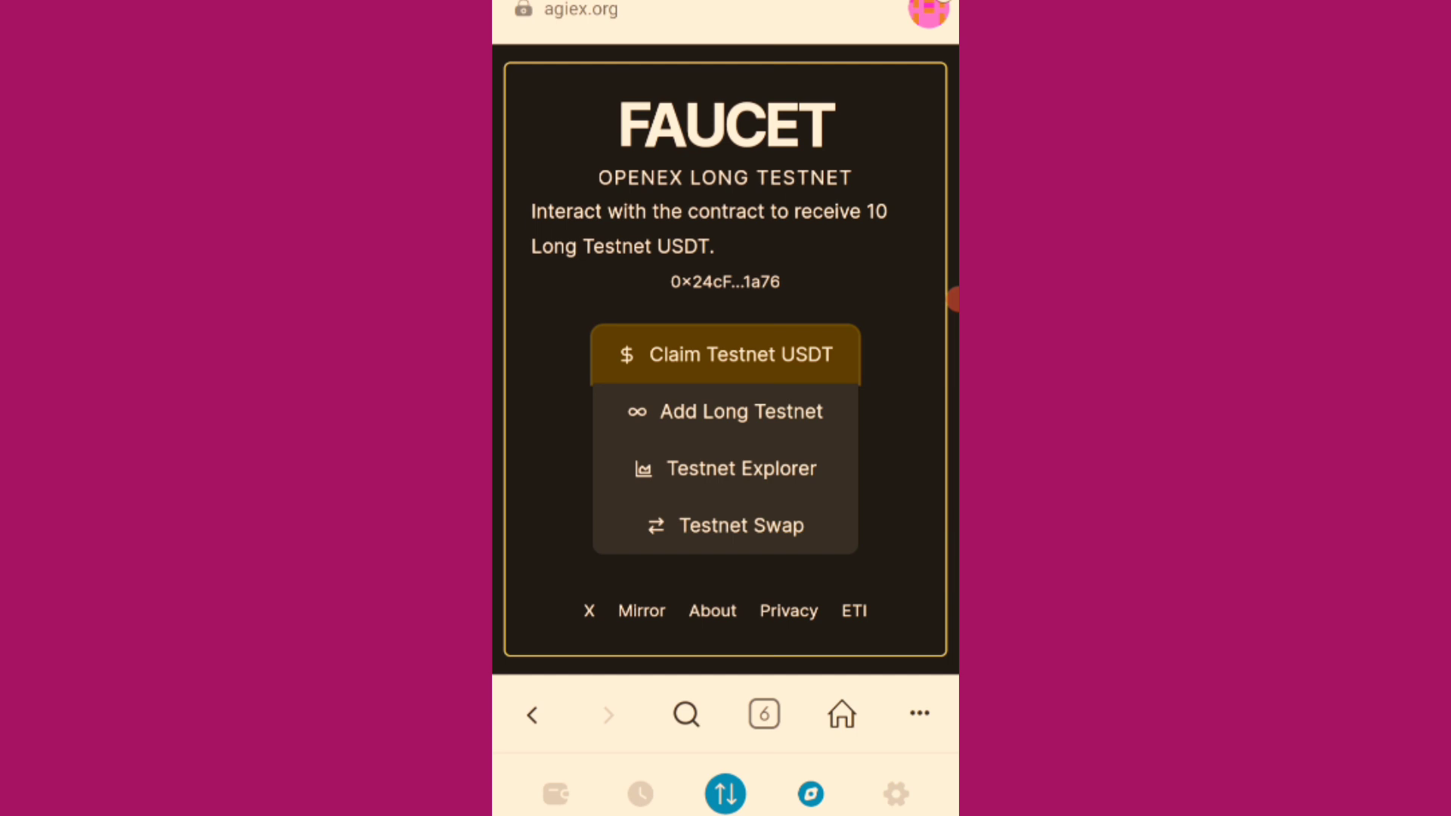
Claim testnet USDT, producing a 0.001 CORE transaction awaiting confirmation.
left_click(725, 354)
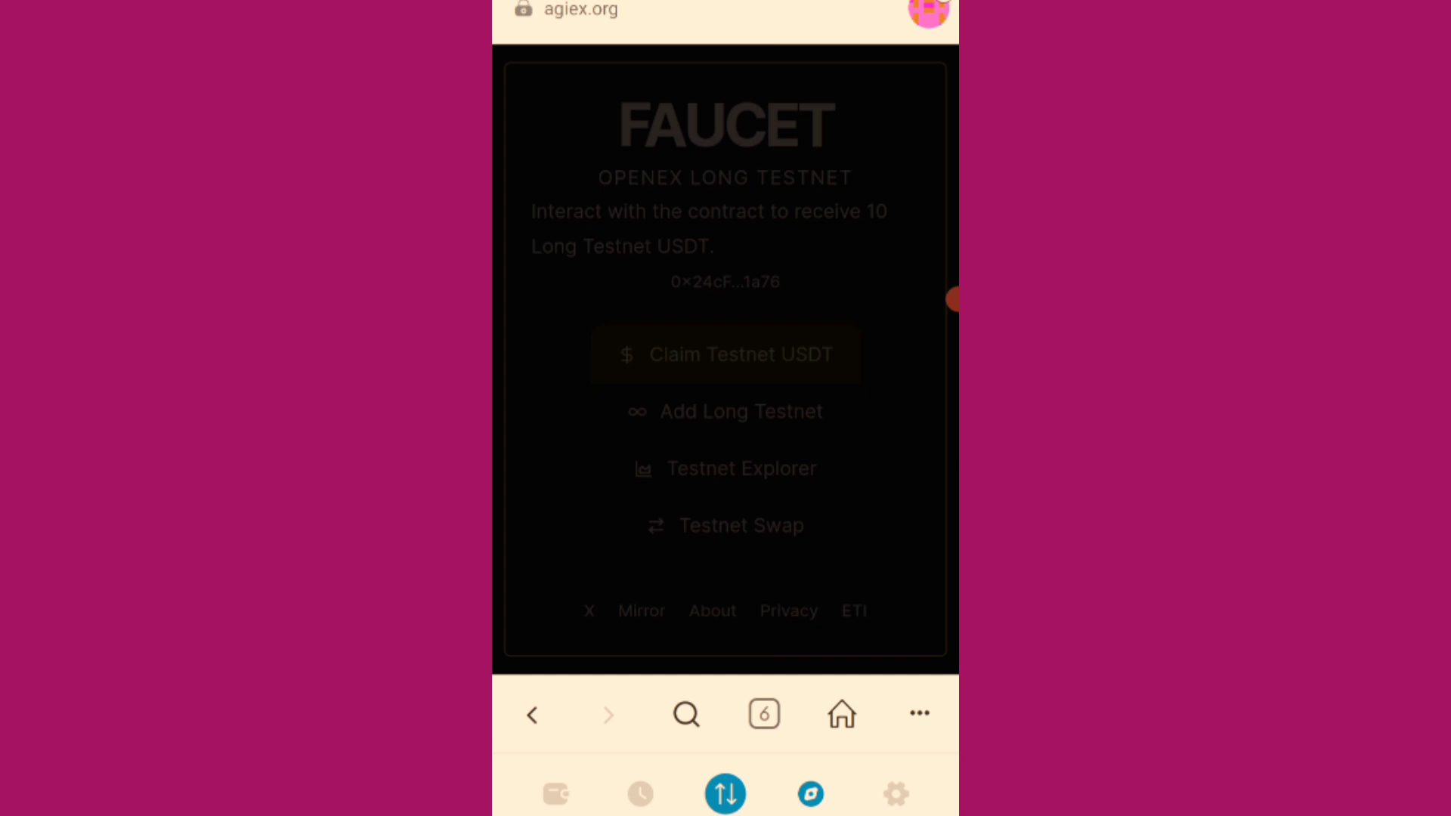
left_click(725, 353)
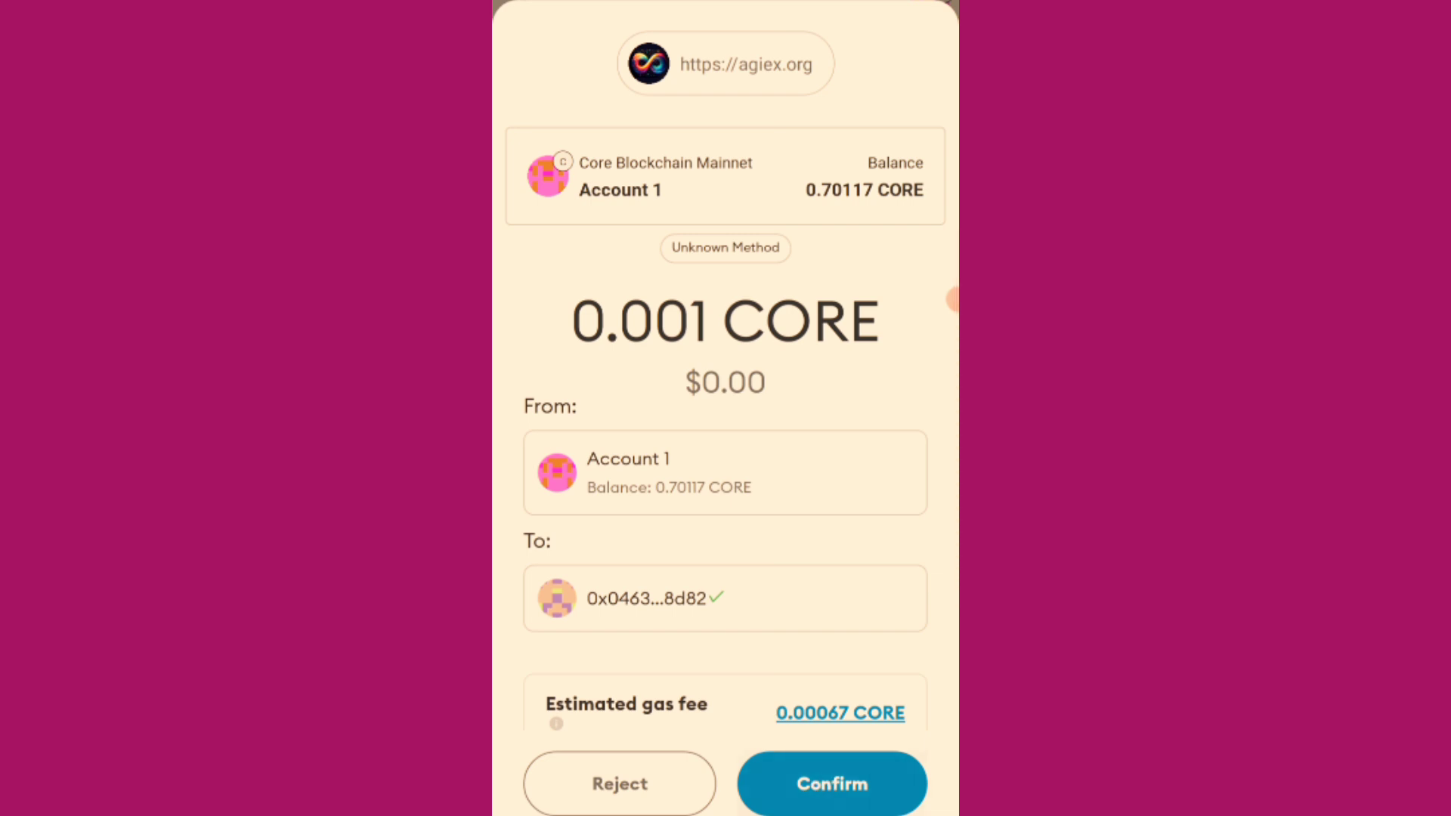
Confirm the 0.001 CORE claim transaction and wait for the success popup.
left_click(830, 783)
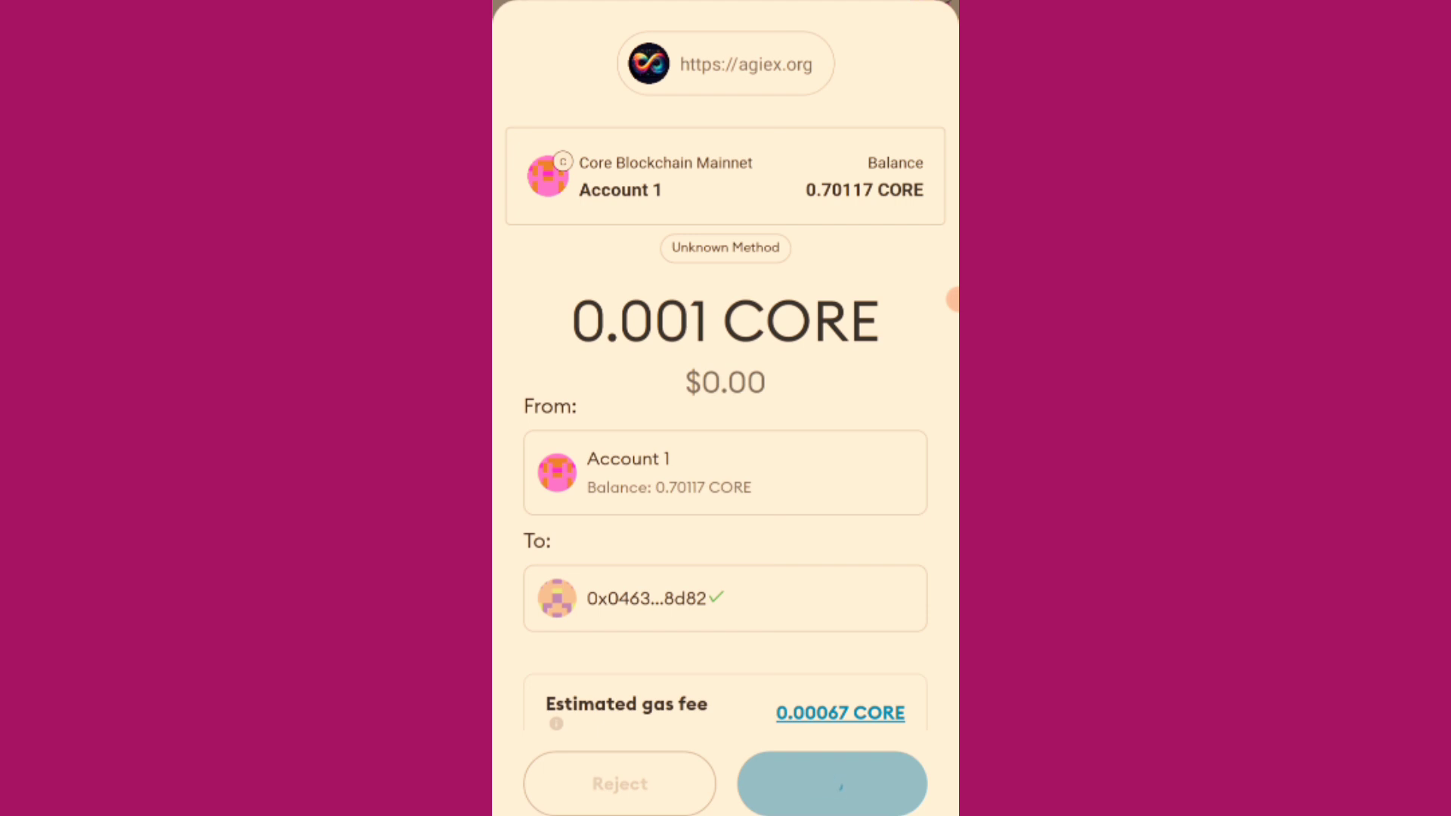
left_click(830, 783)
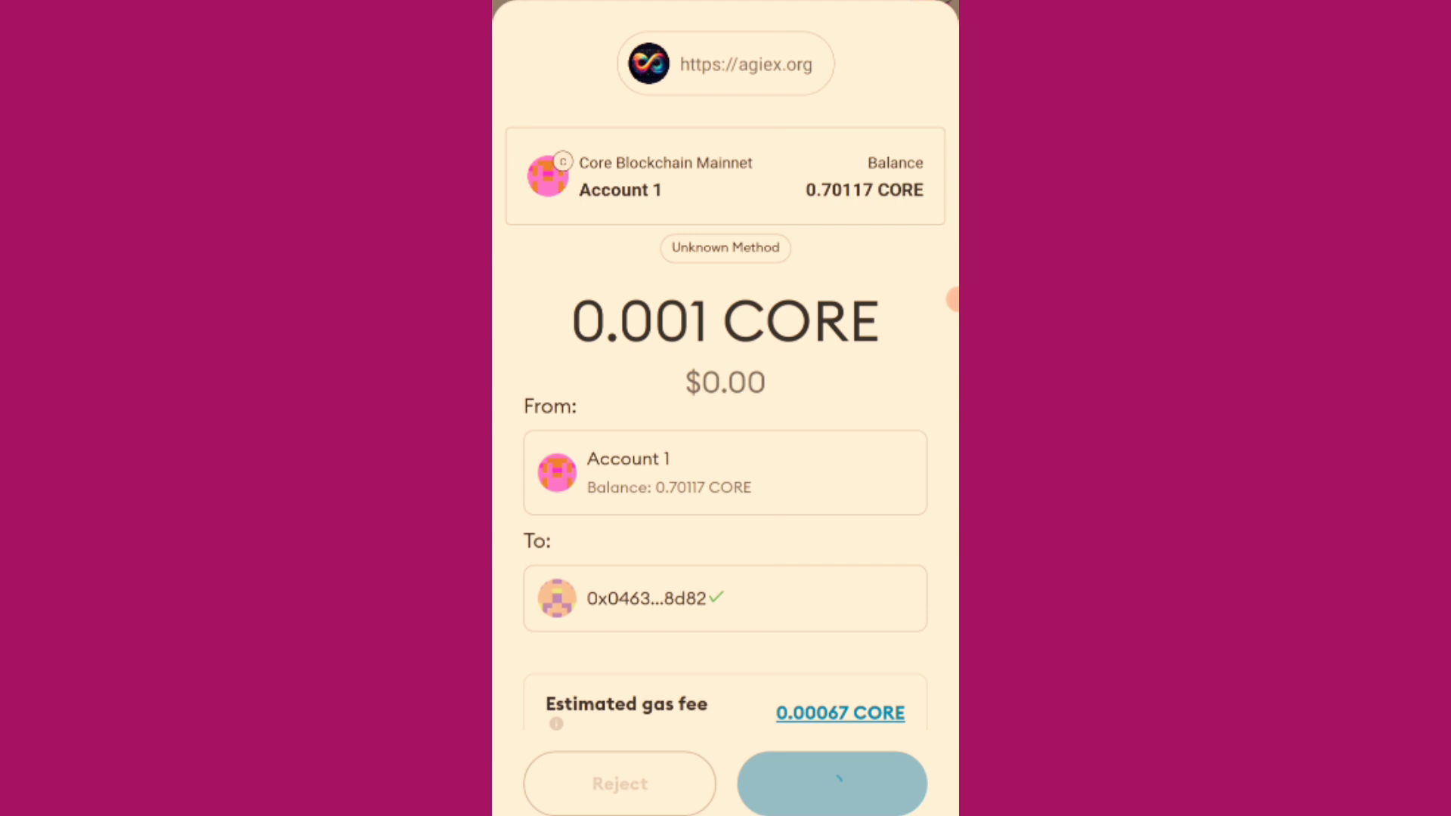
left_click(829, 782)
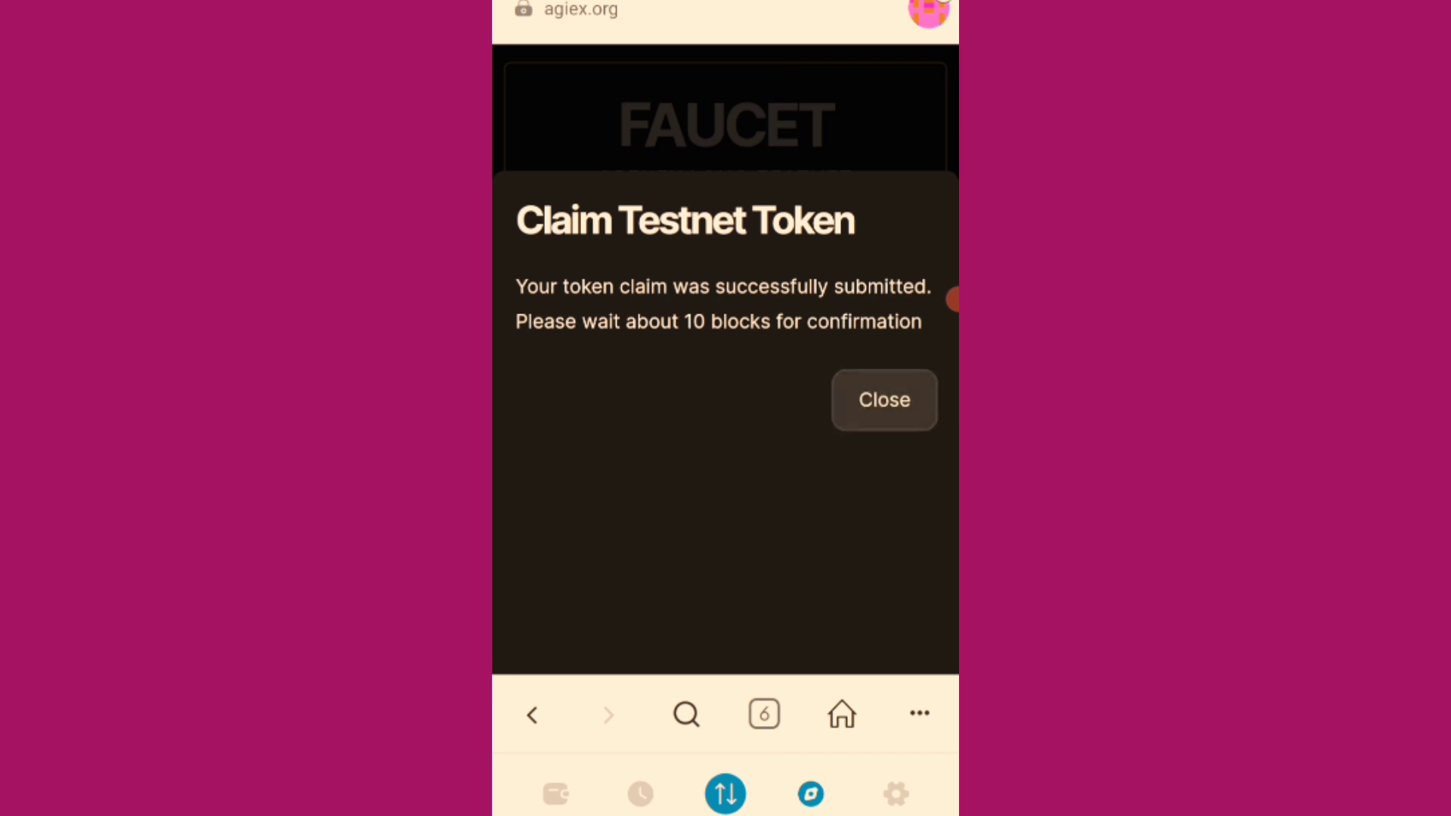
Dismiss the claim notice, reconnect on Core Blockchain Mainnet, and launch the Testnet Explorer link.
left_click(883, 400)
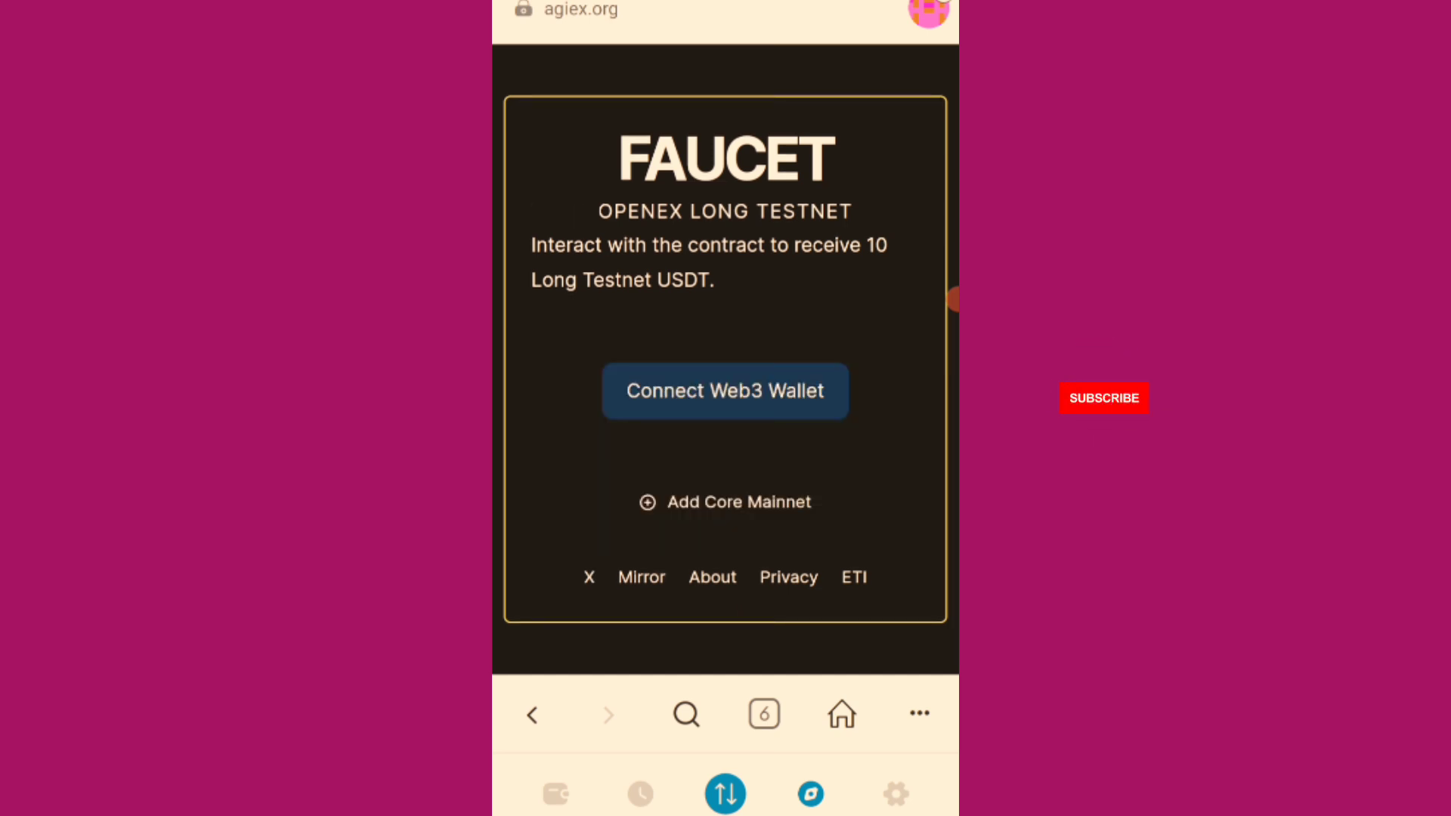
left_click(1103, 398)
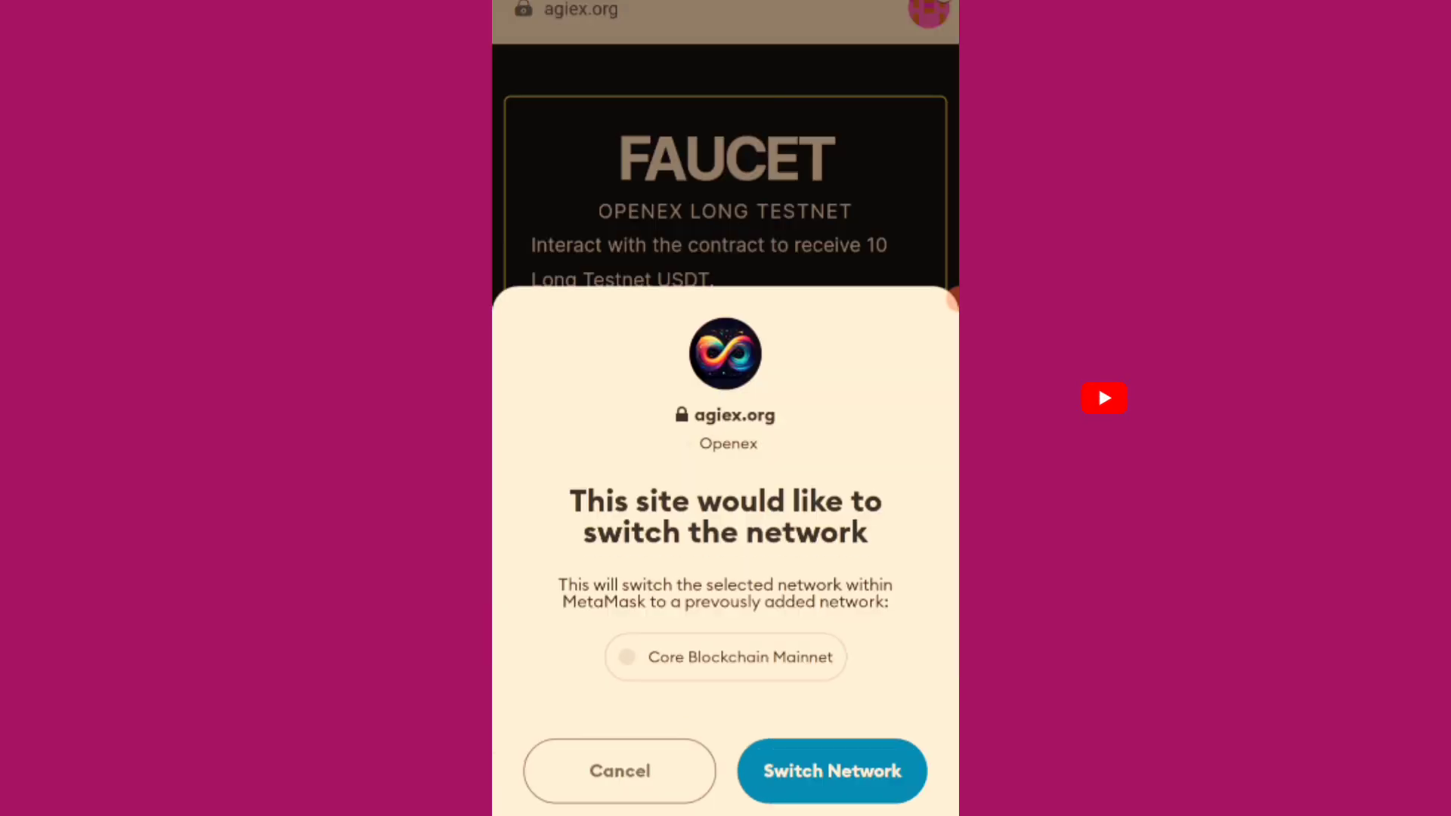
left_click(830, 770)
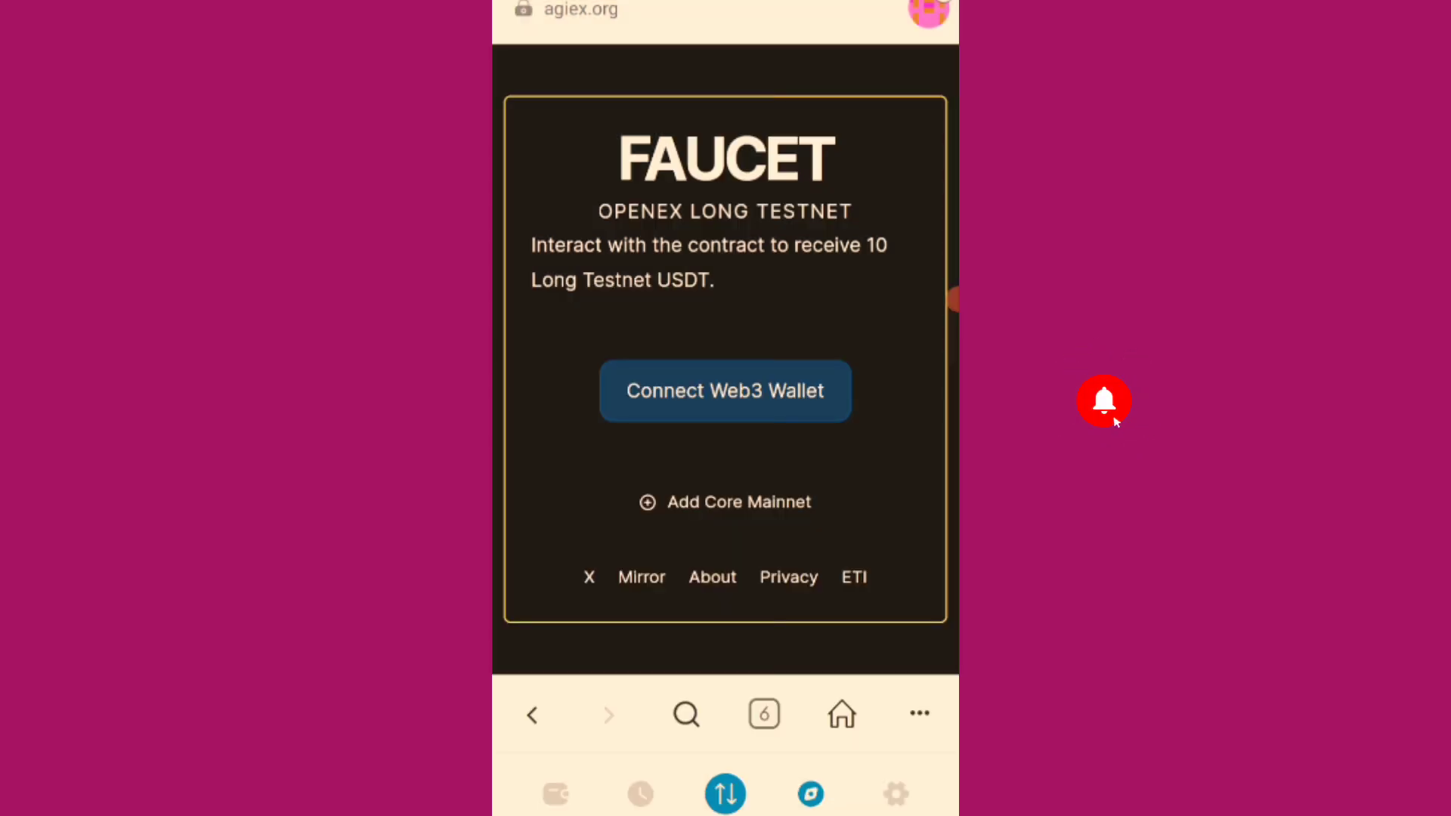
left_click(725, 391)
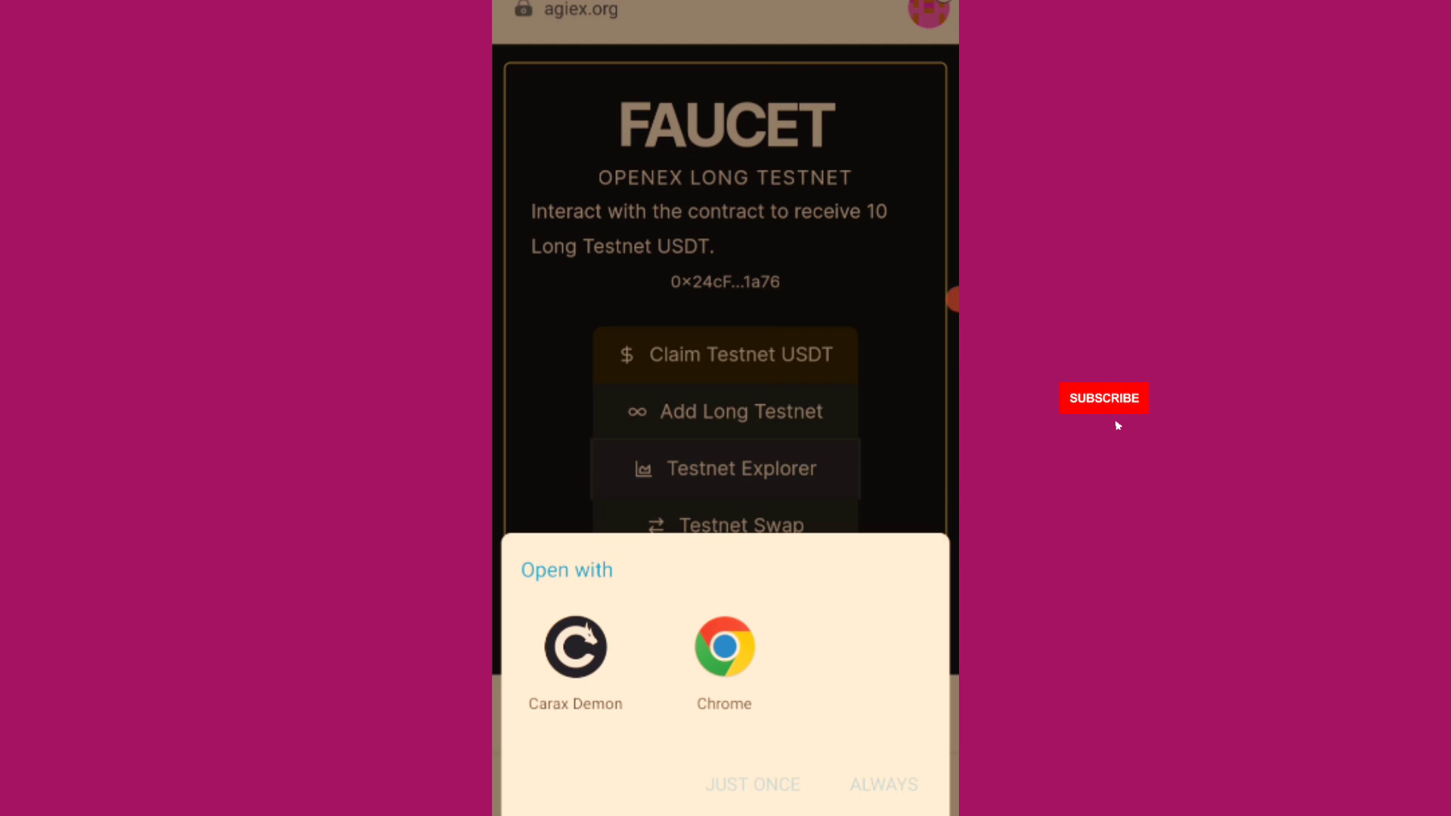
Open the explorer in Chrome and review the address: 0 USDT, 0 tokens, 0 transactions.
left_click(1103, 397)
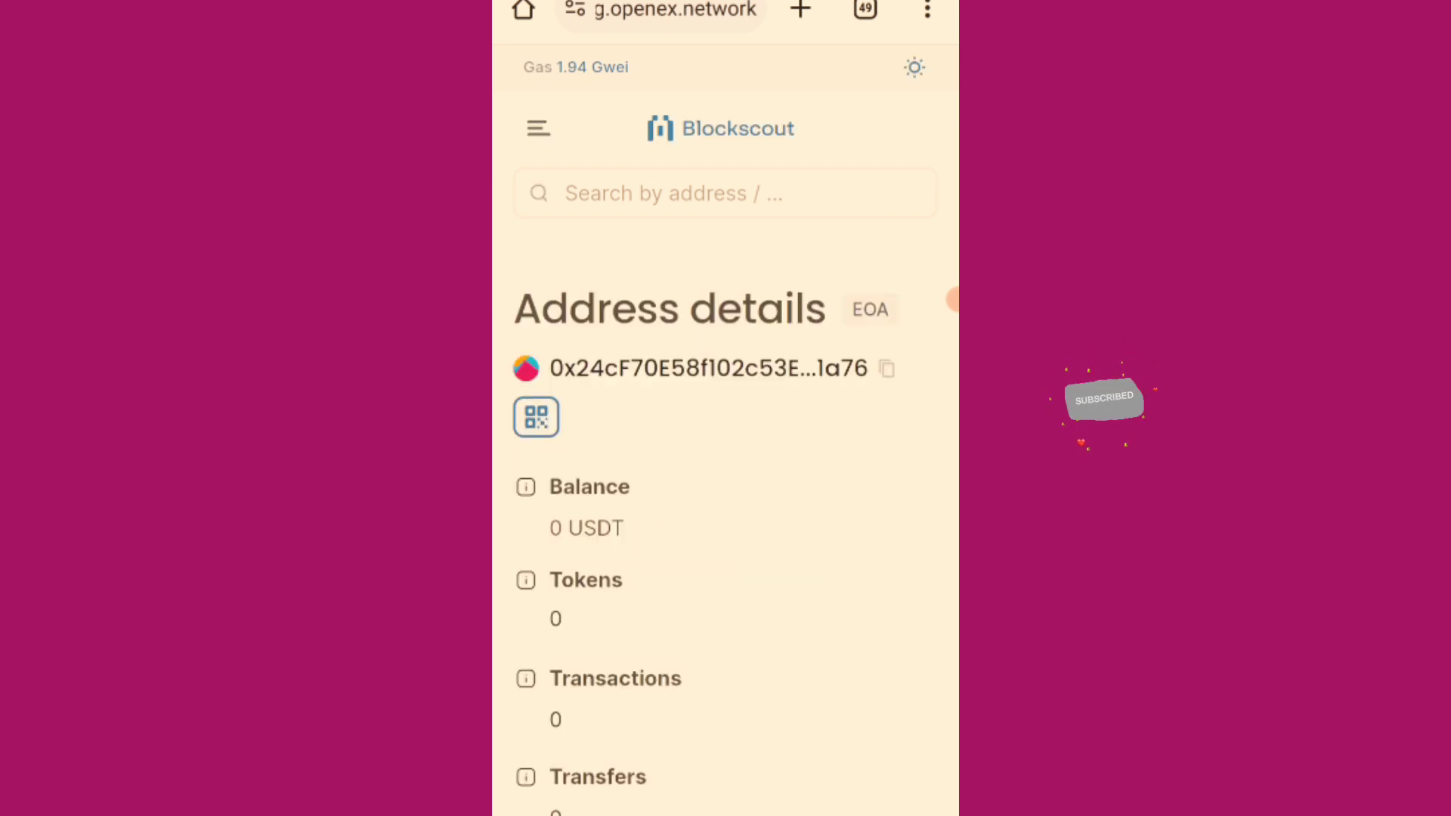
scroll("down", 3)
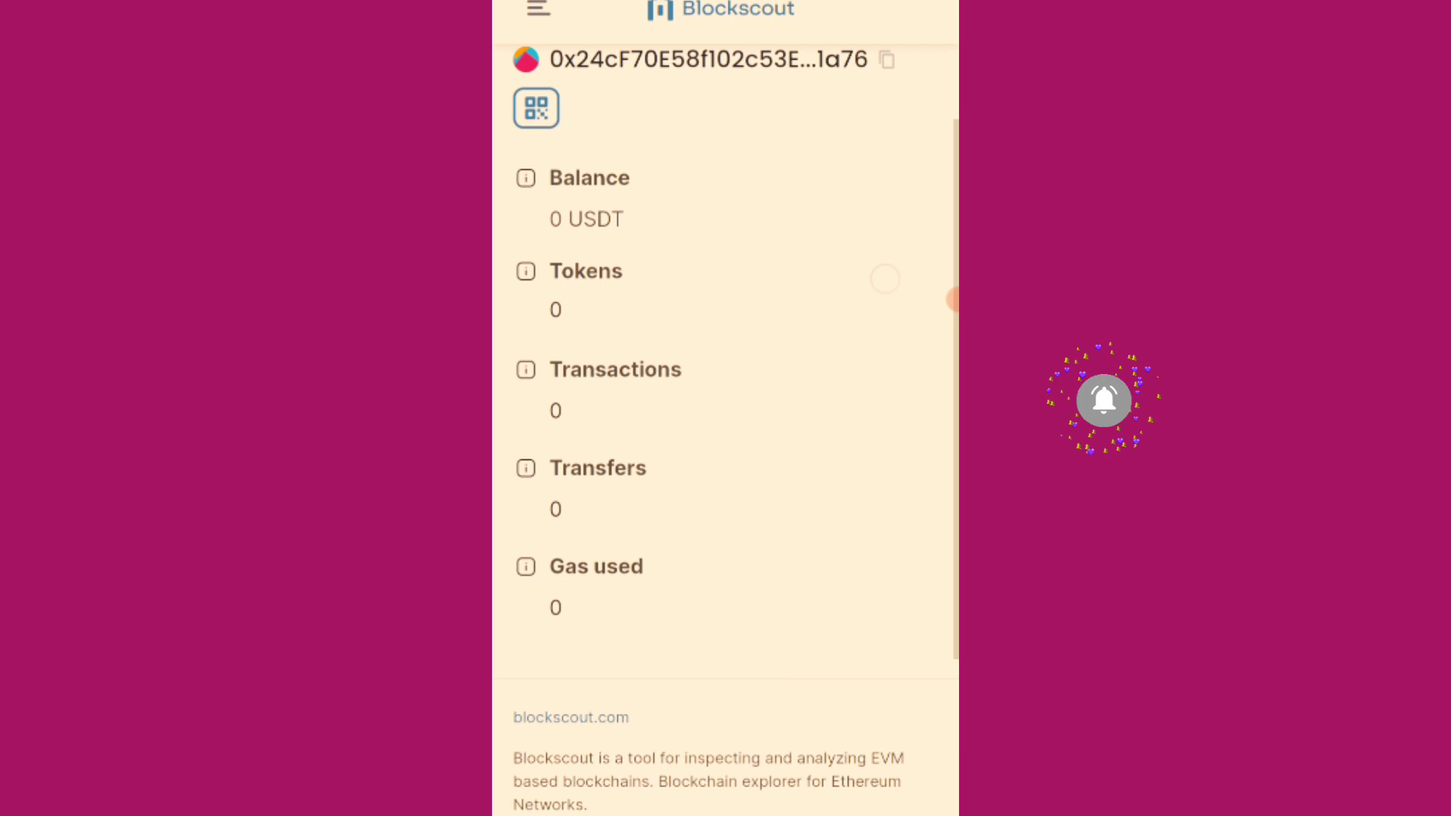
scroll("down", 3)
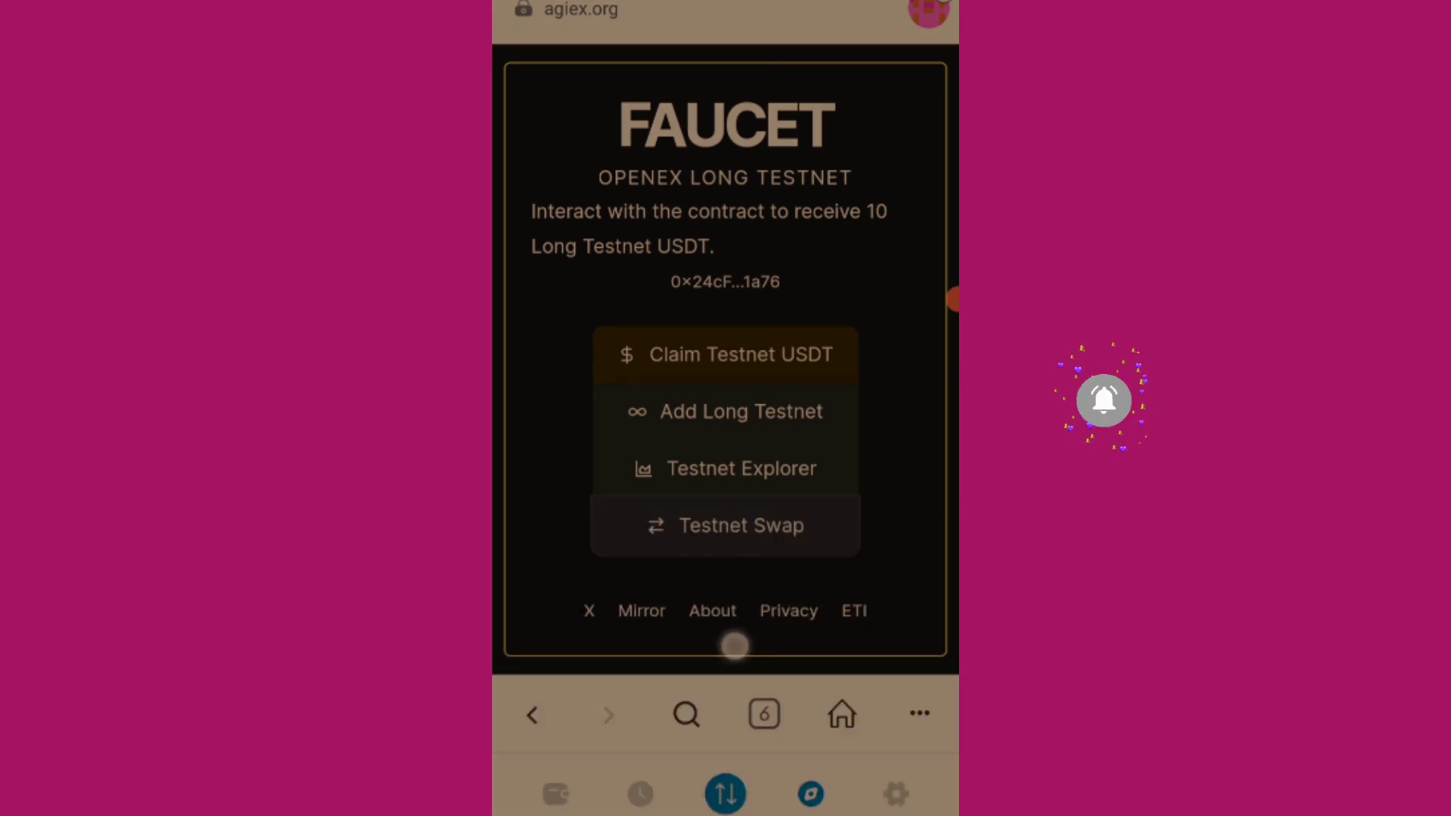
Open Testnet Swap in Chrome, view its wallet connection list, then return to the faucet.
left_click(726, 524)
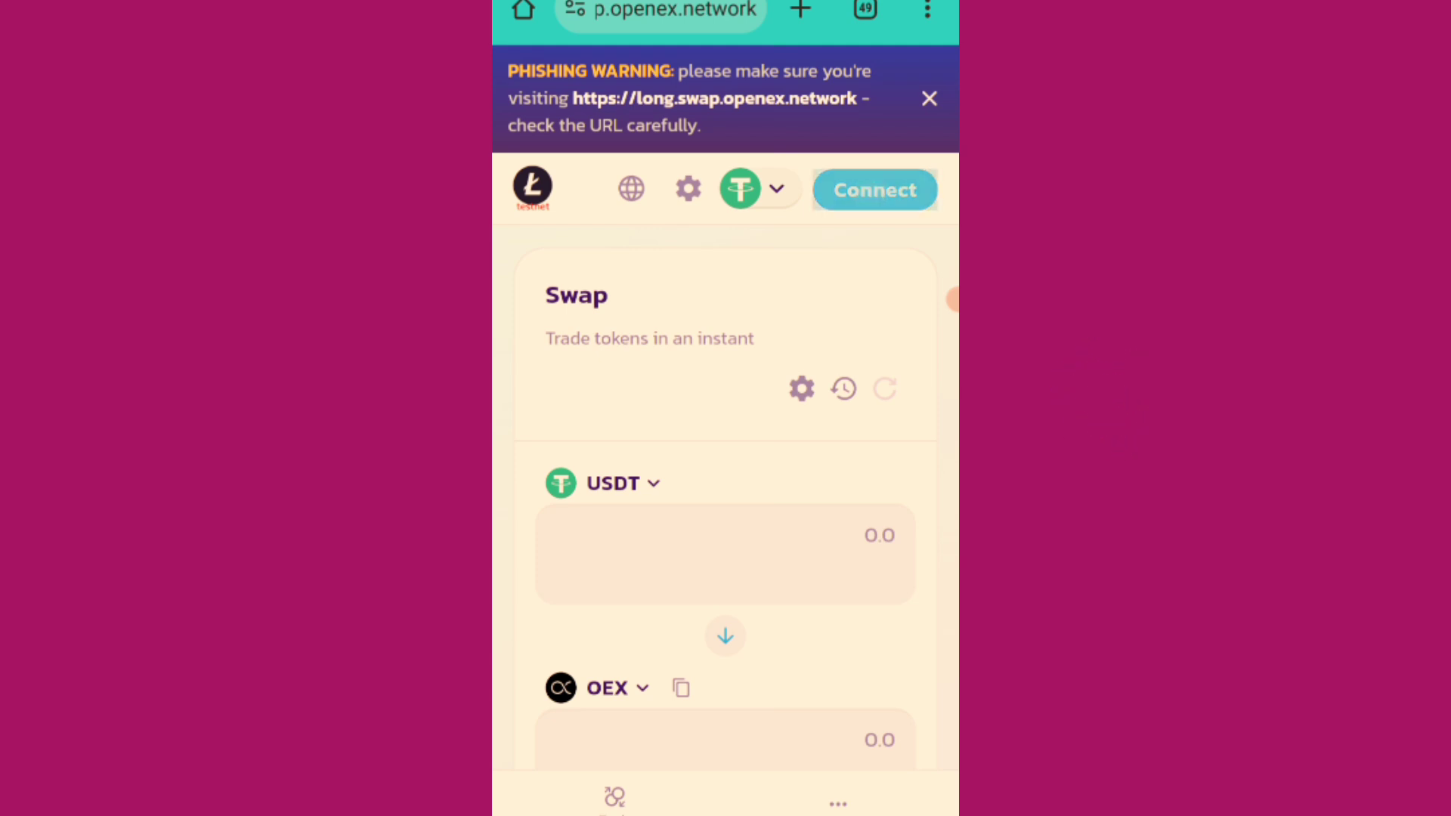
left_click(873, 190)
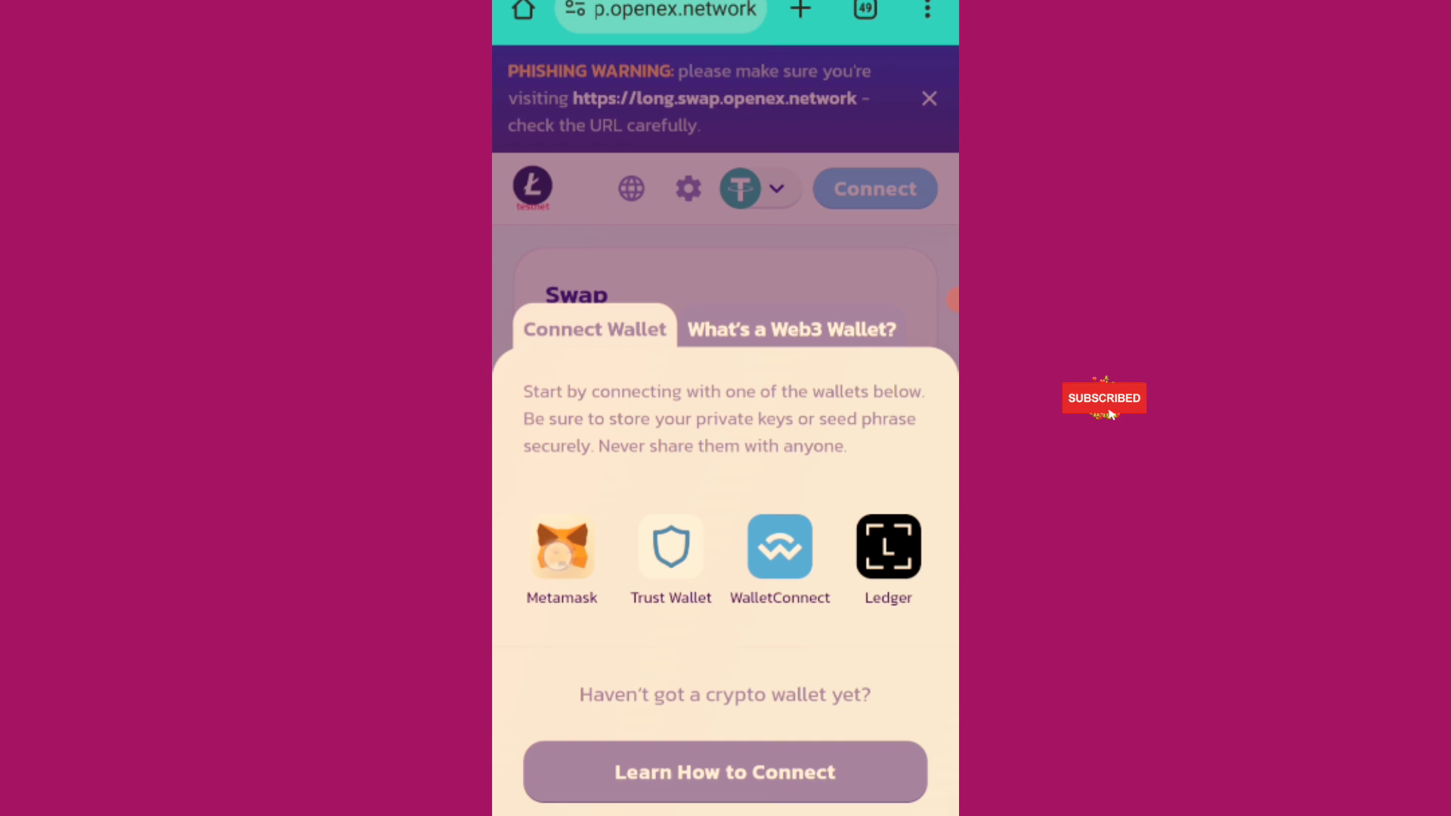
left_click(562, 546)
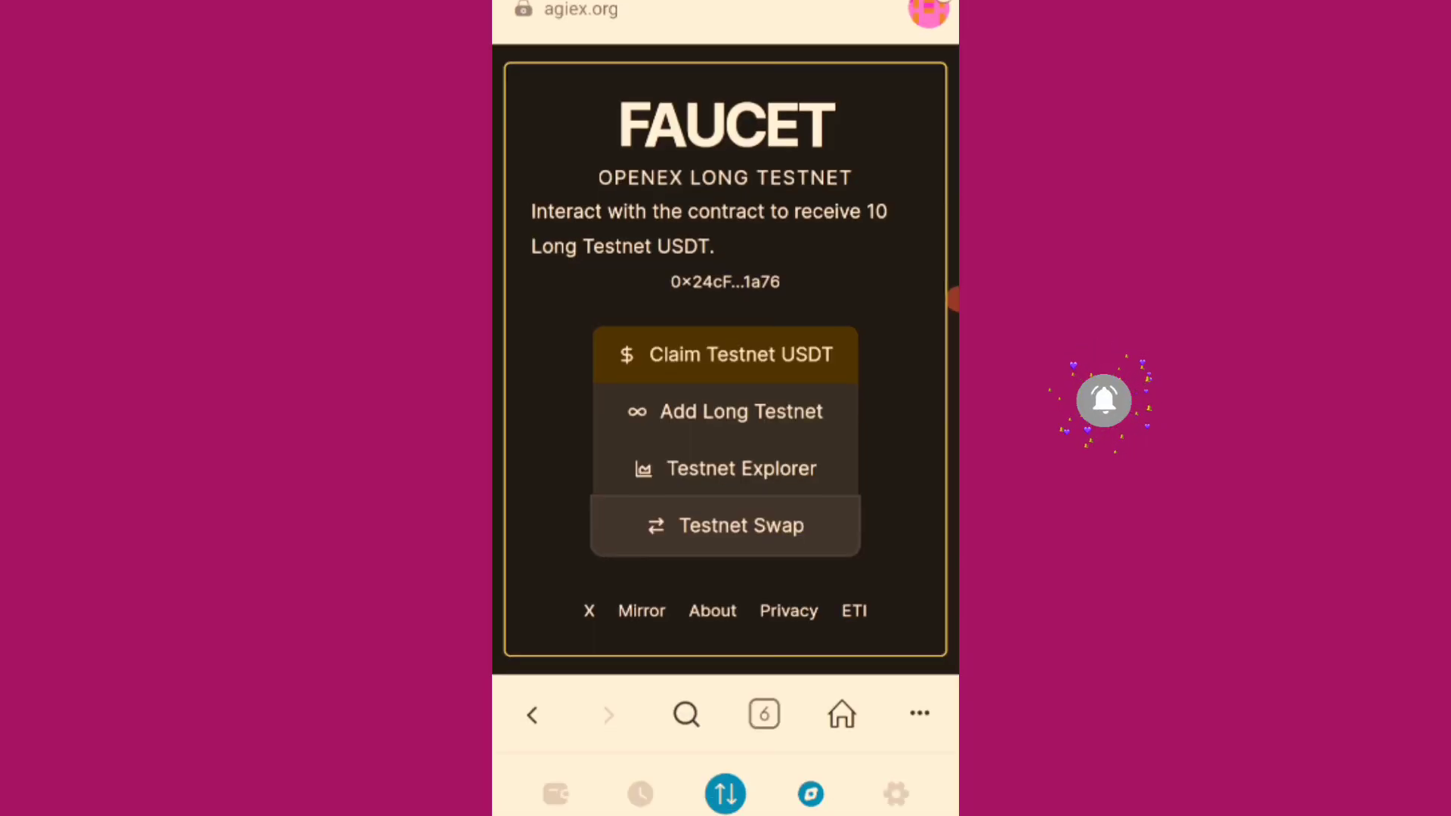
Open Testnet Swap in the wallet browser, connect Metamask, and check the 0 USDT and 0 OEX balances.
left_click(725, 524)
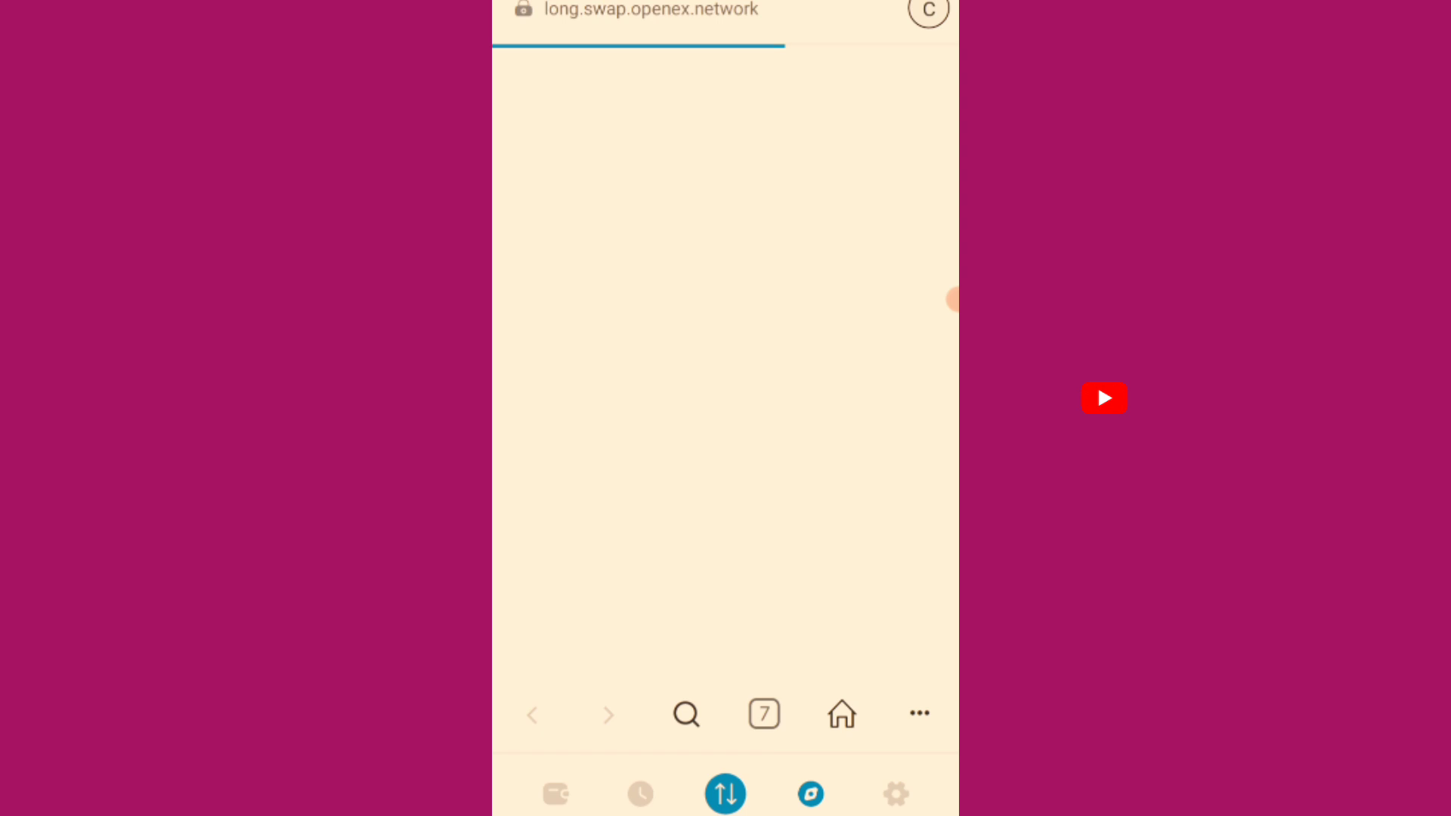
left_click(1103, 397)
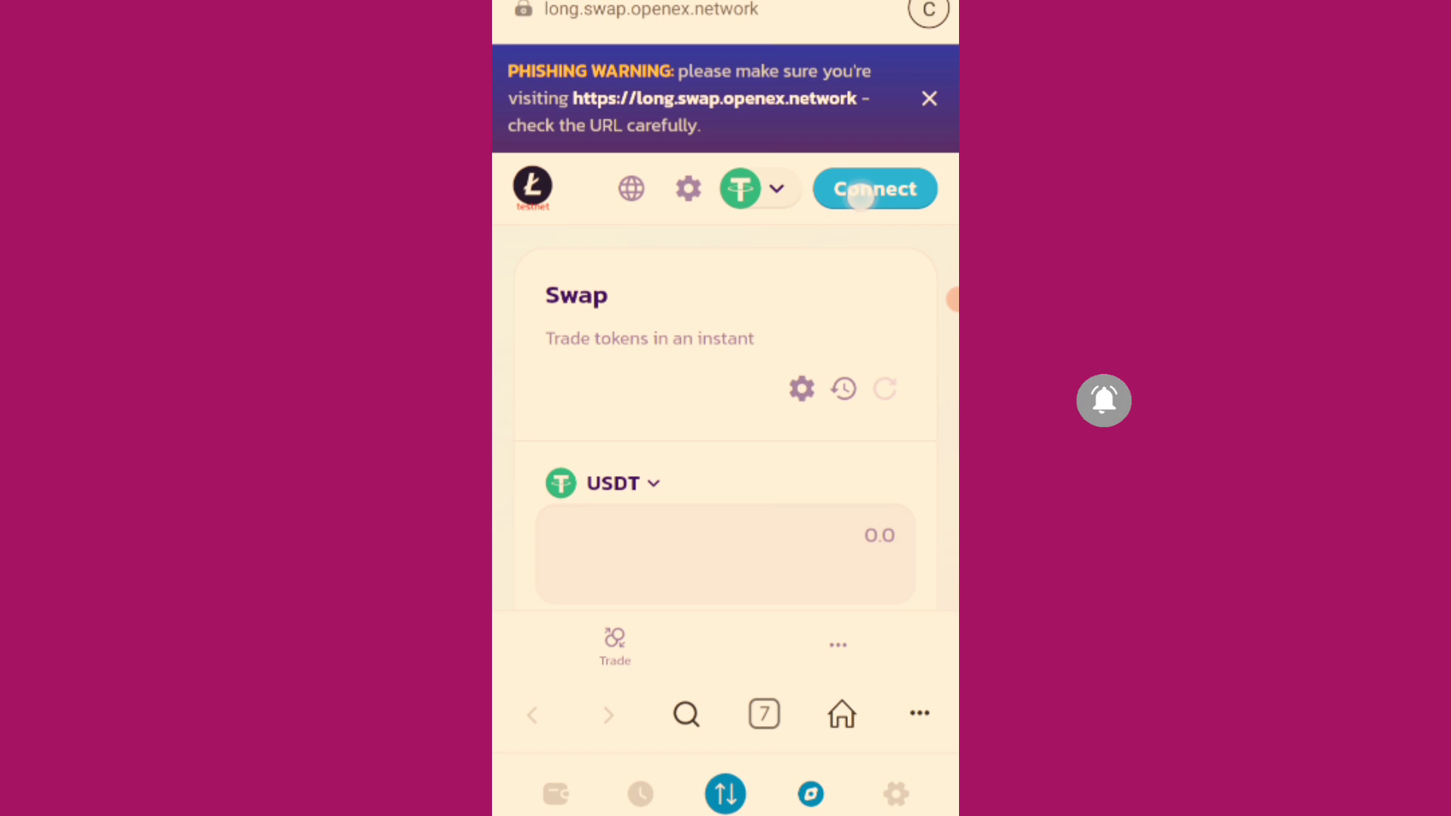
left_click(873, 189)
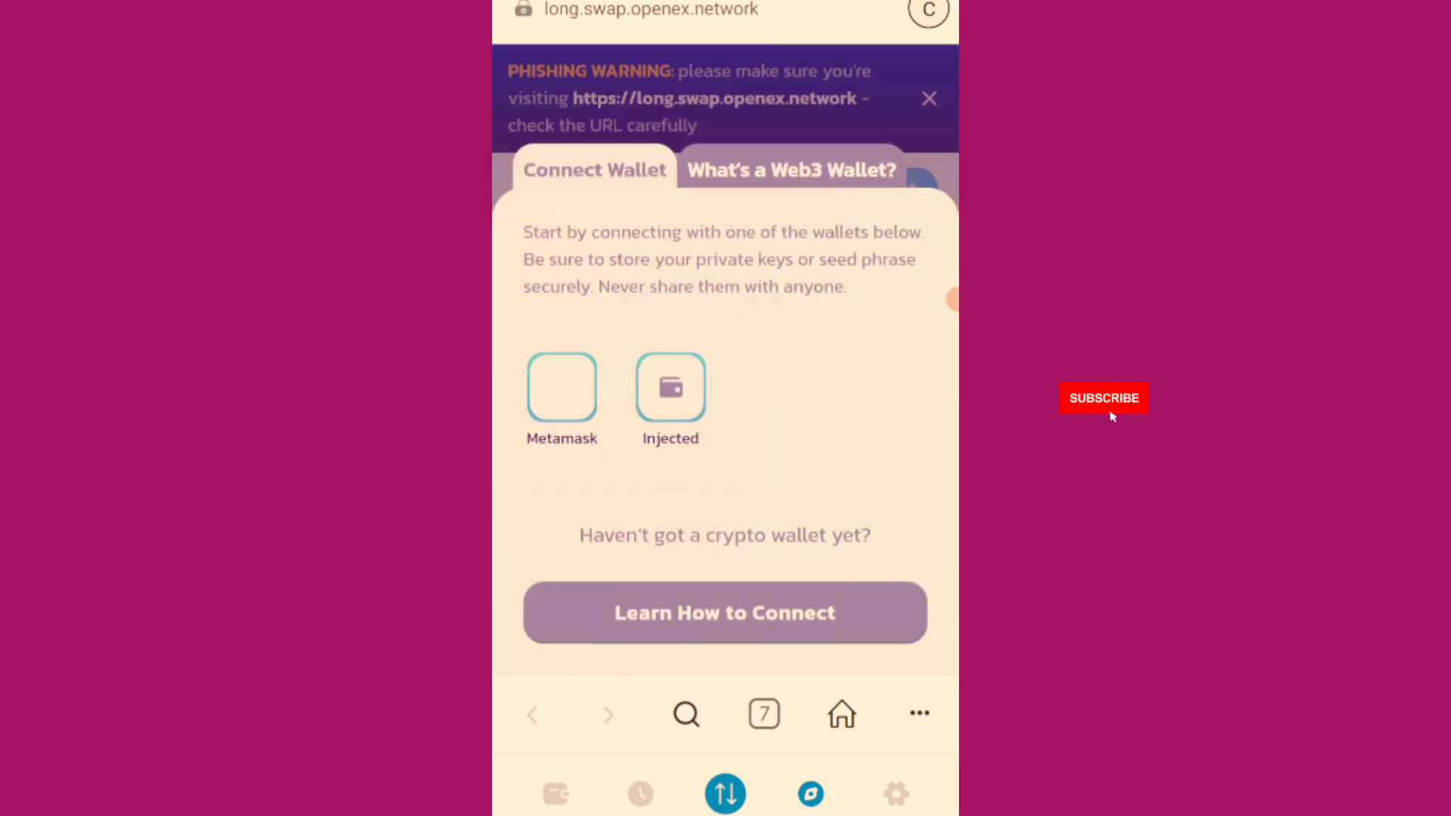
left_click(1104, 398)
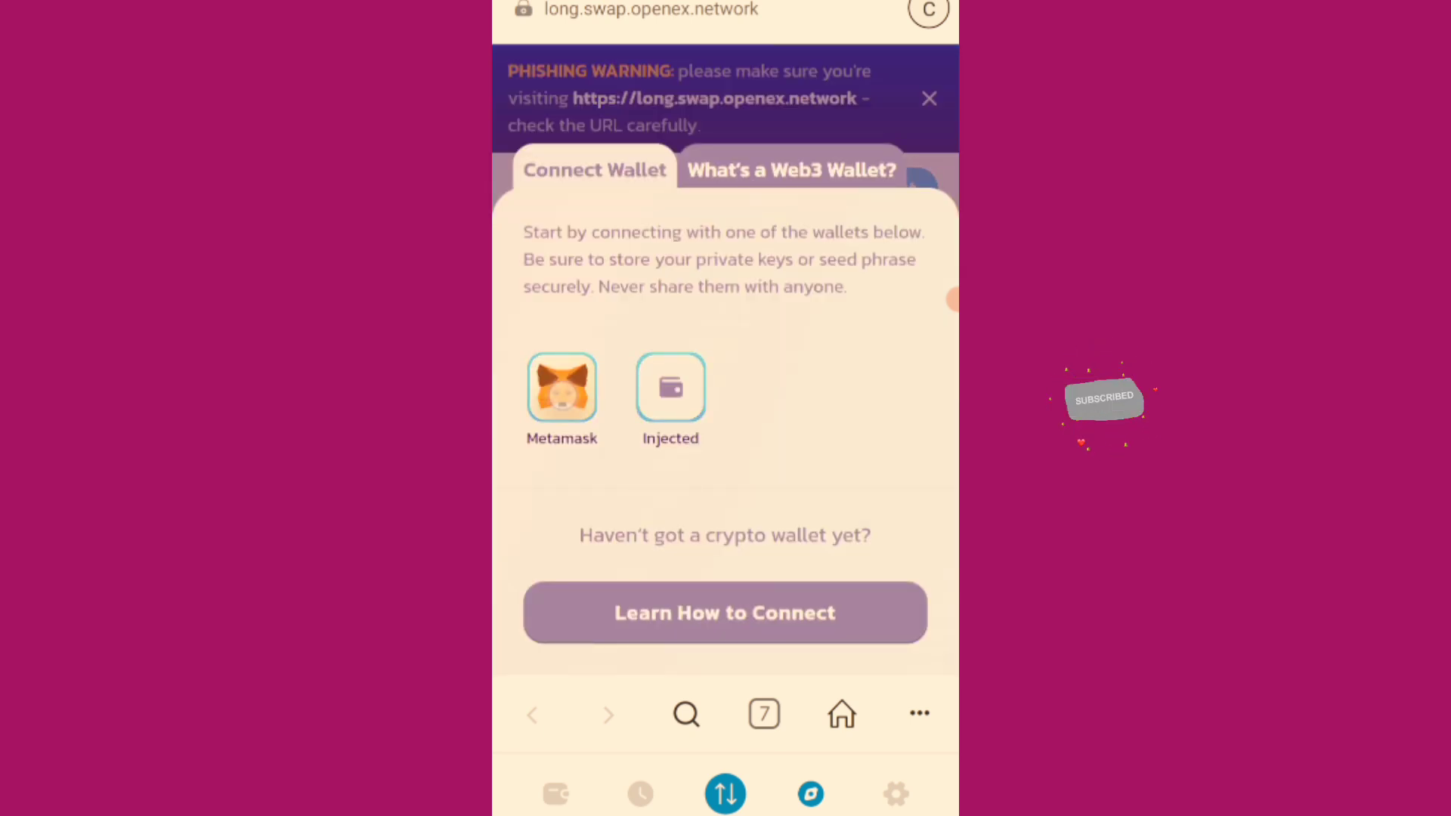
left_click(562, 386)
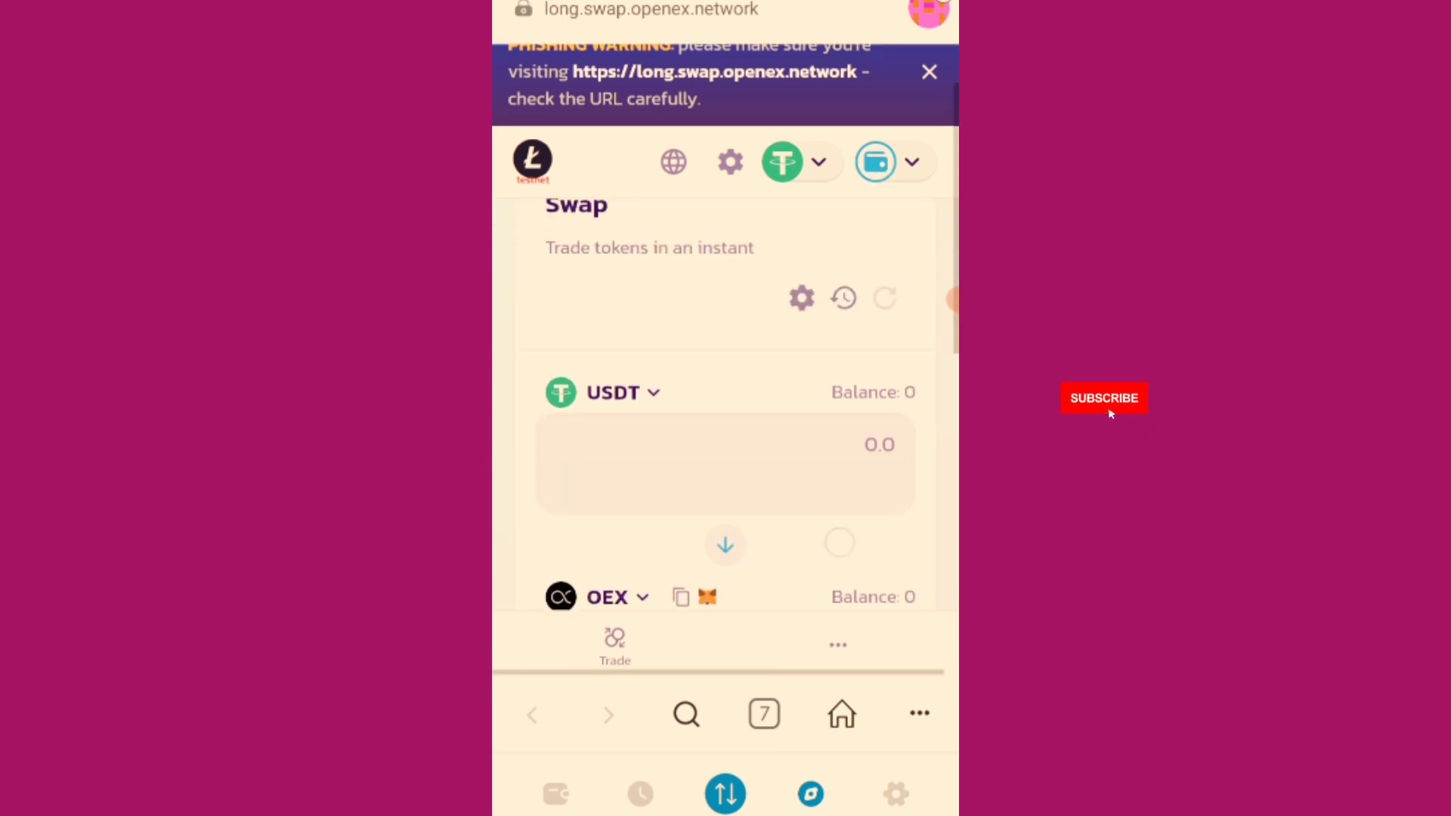
left_click(928, 71)
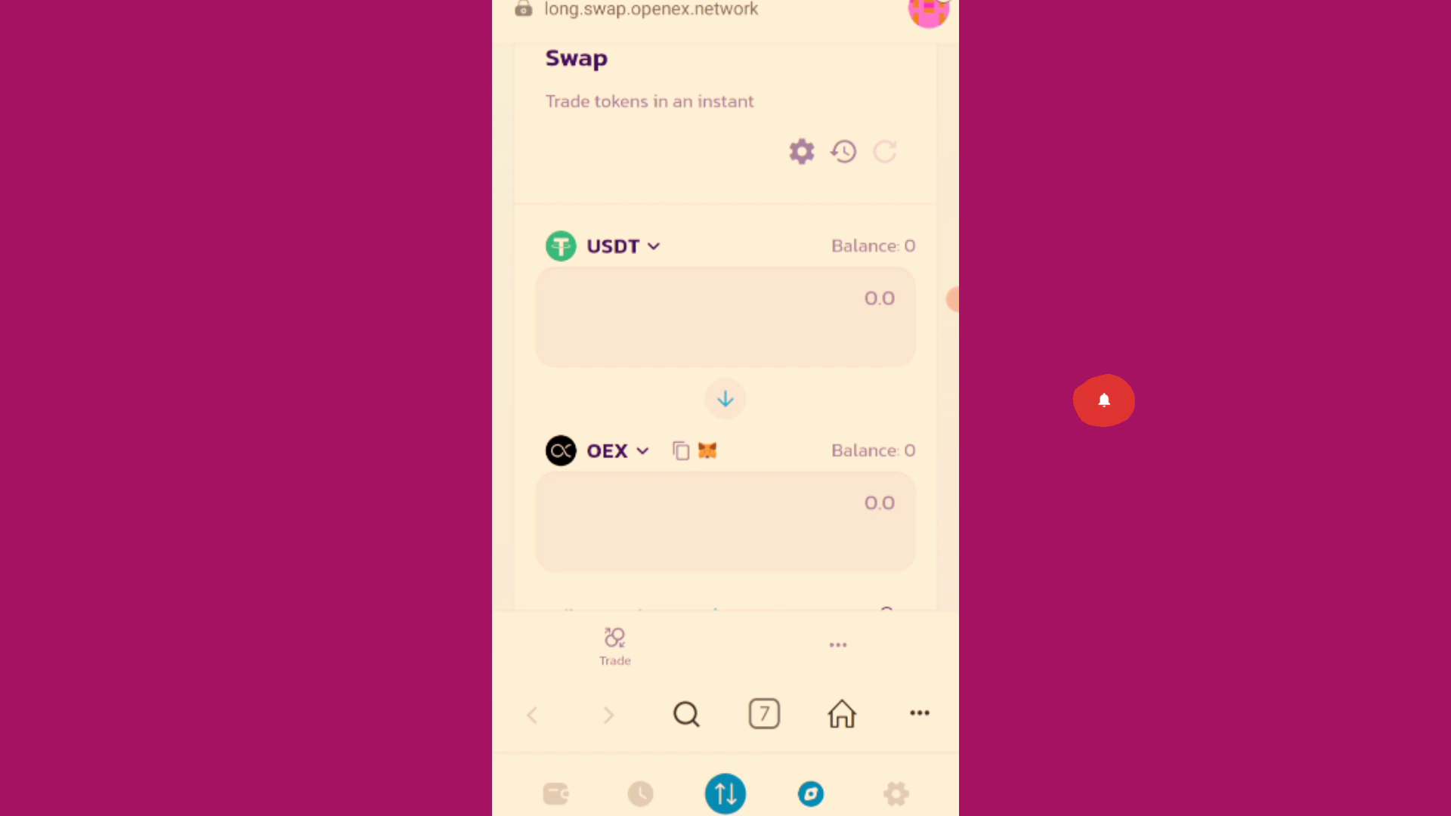
scroll("down", 3)
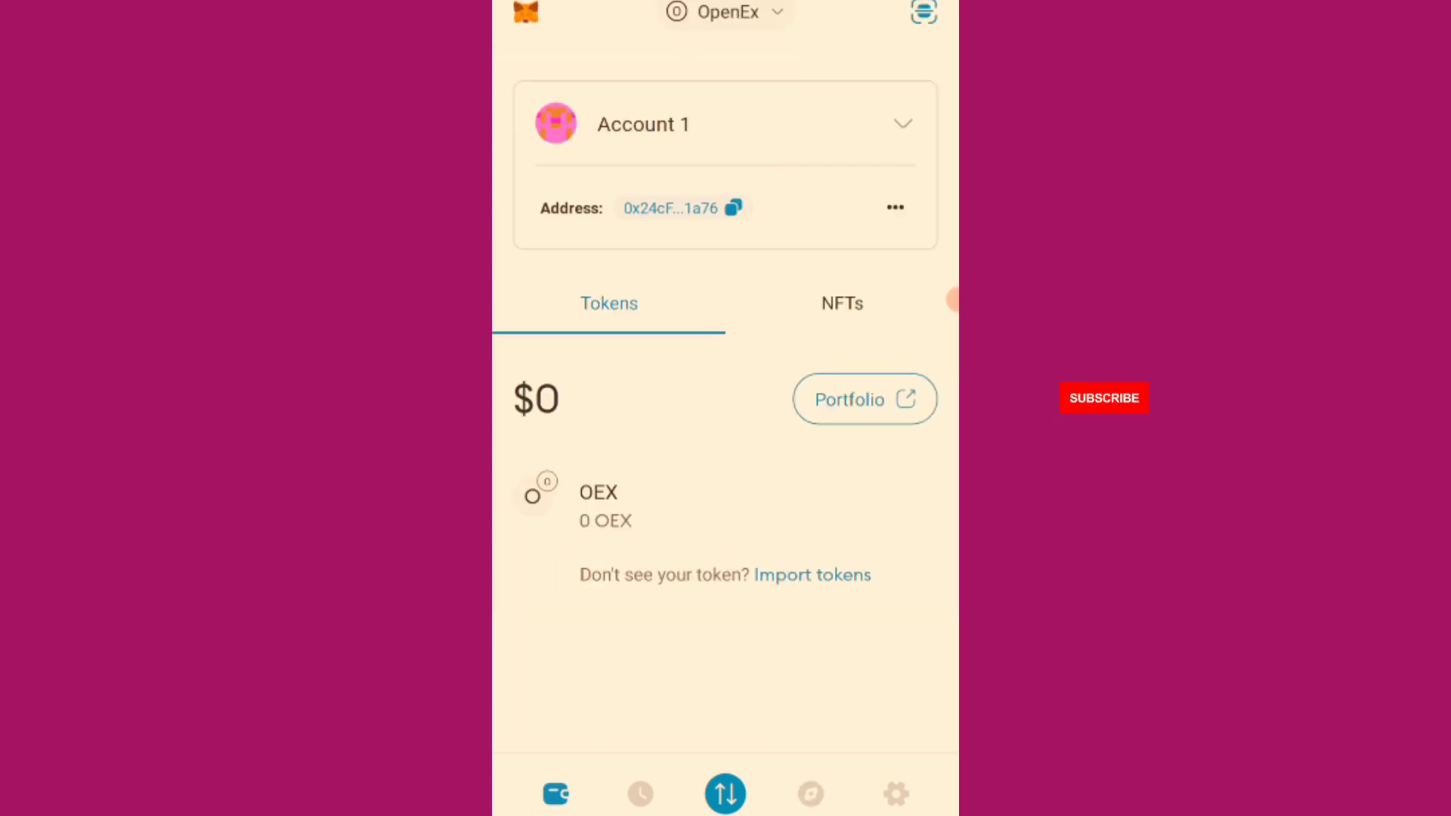
Go from the wallet home back to the long.swap.openex.network swap page.
left_click(1103, 399)
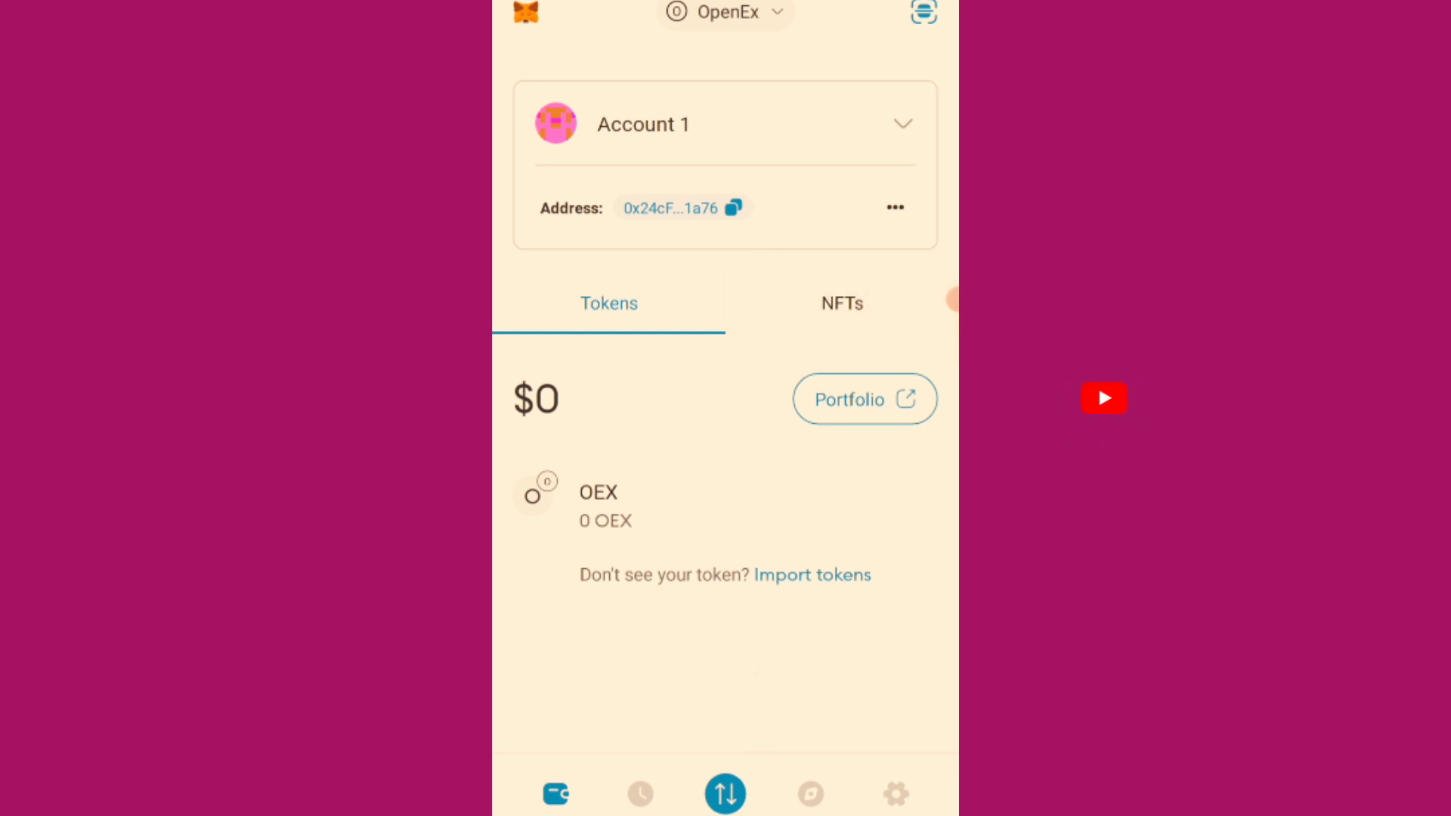
left_click(1104, 398)
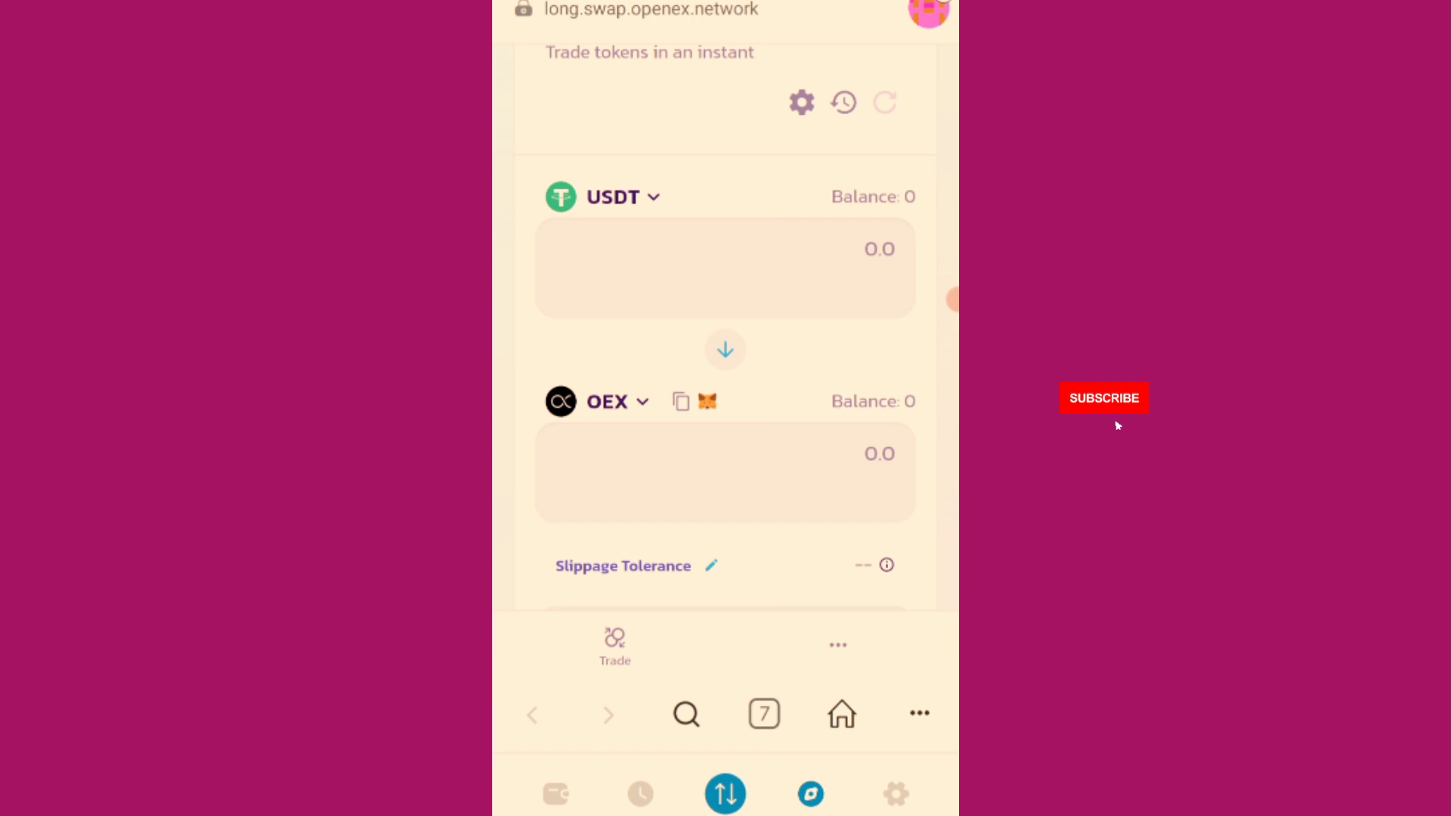
left_click(1103, 398)
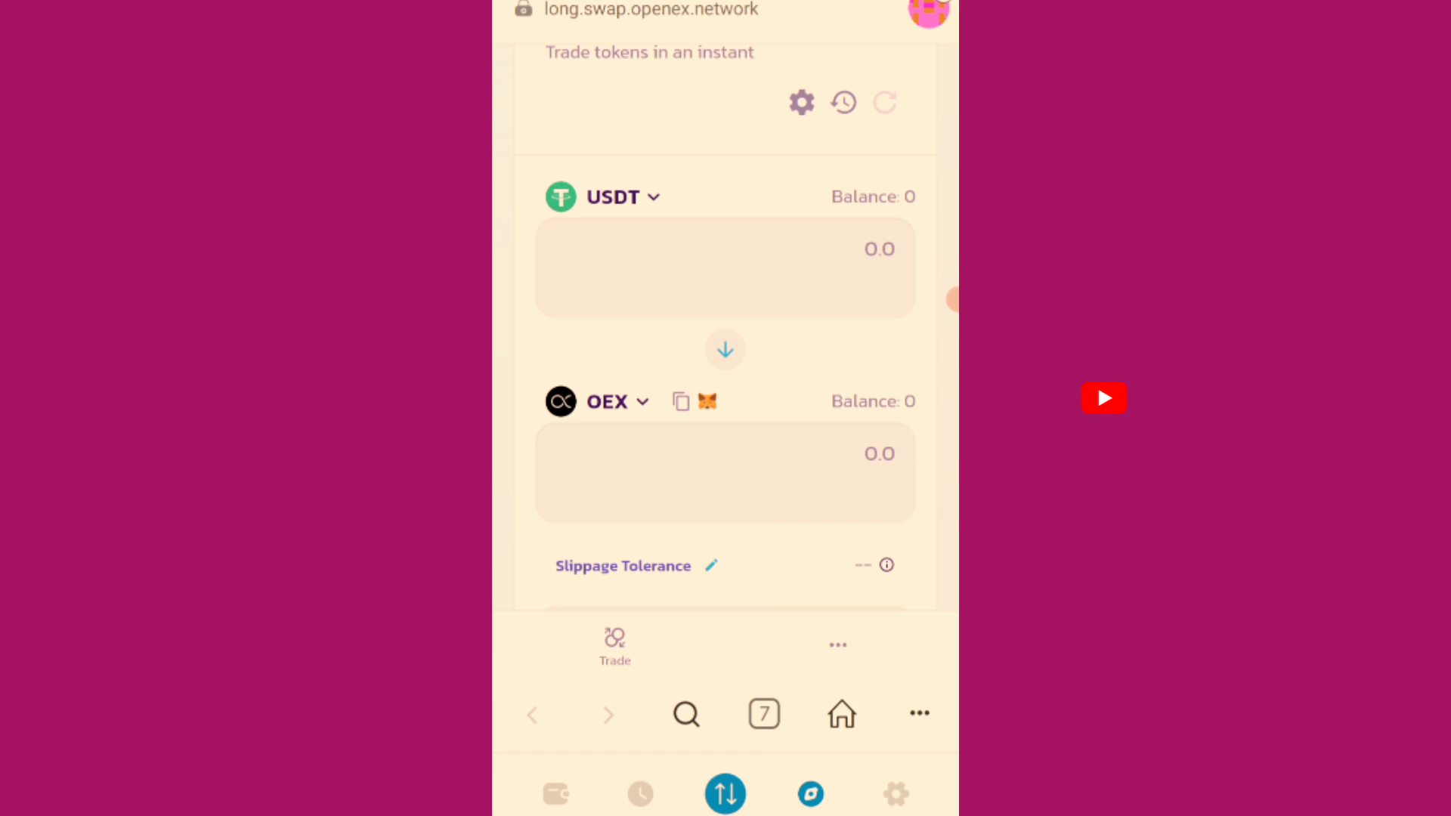
left_click(1104, 398)
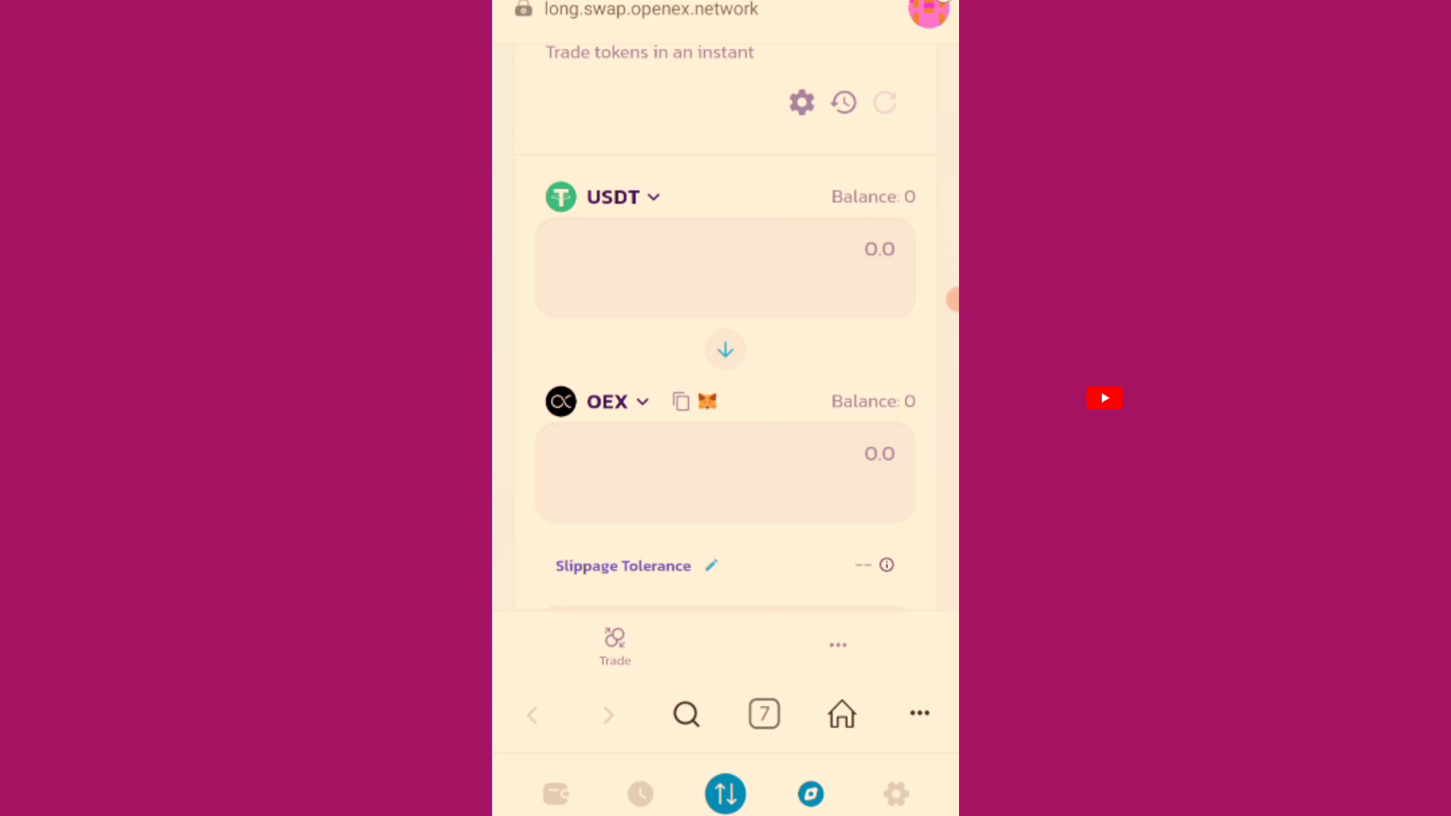
left_click(1103, 398)
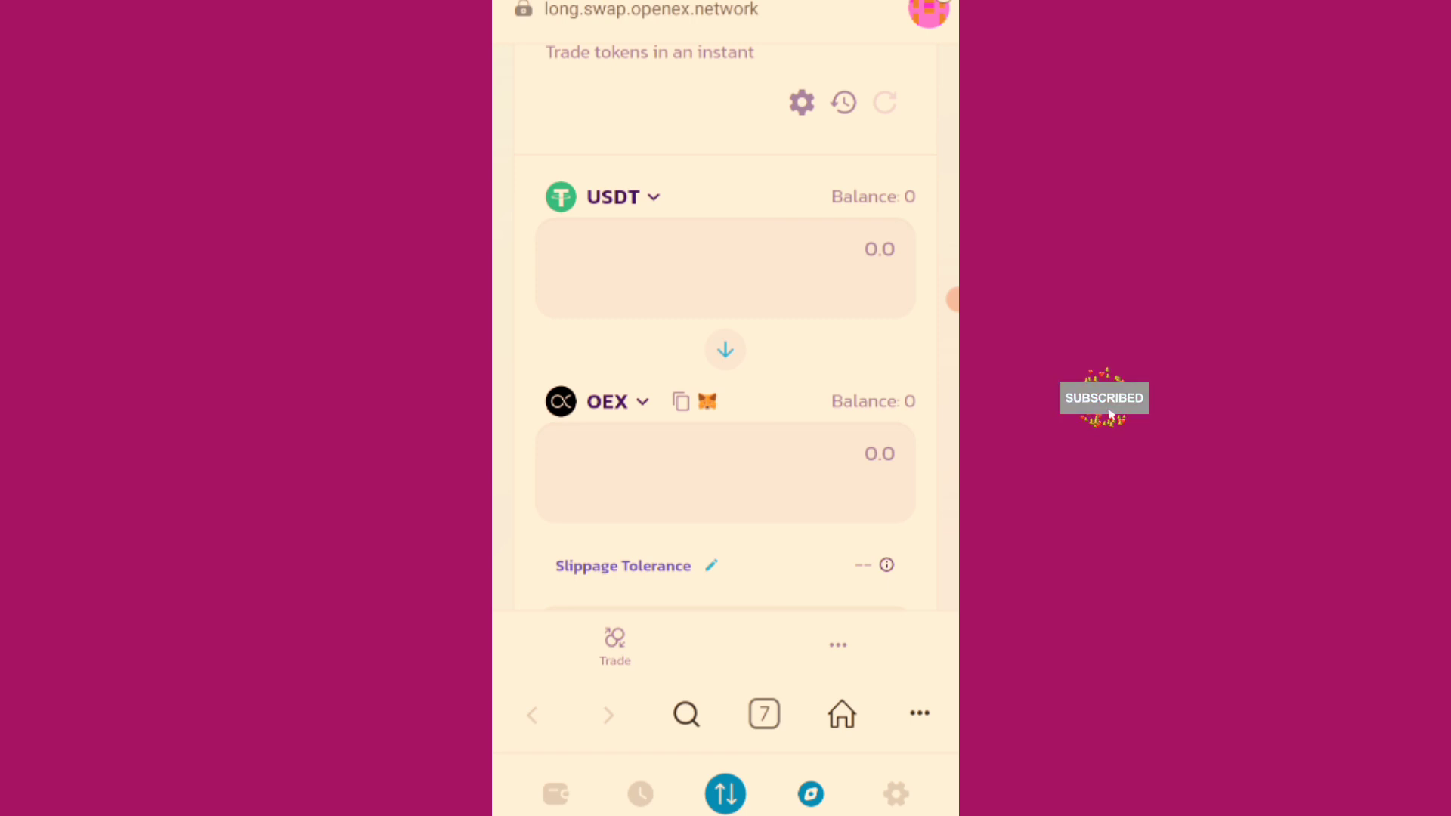
scroll("down", 3)
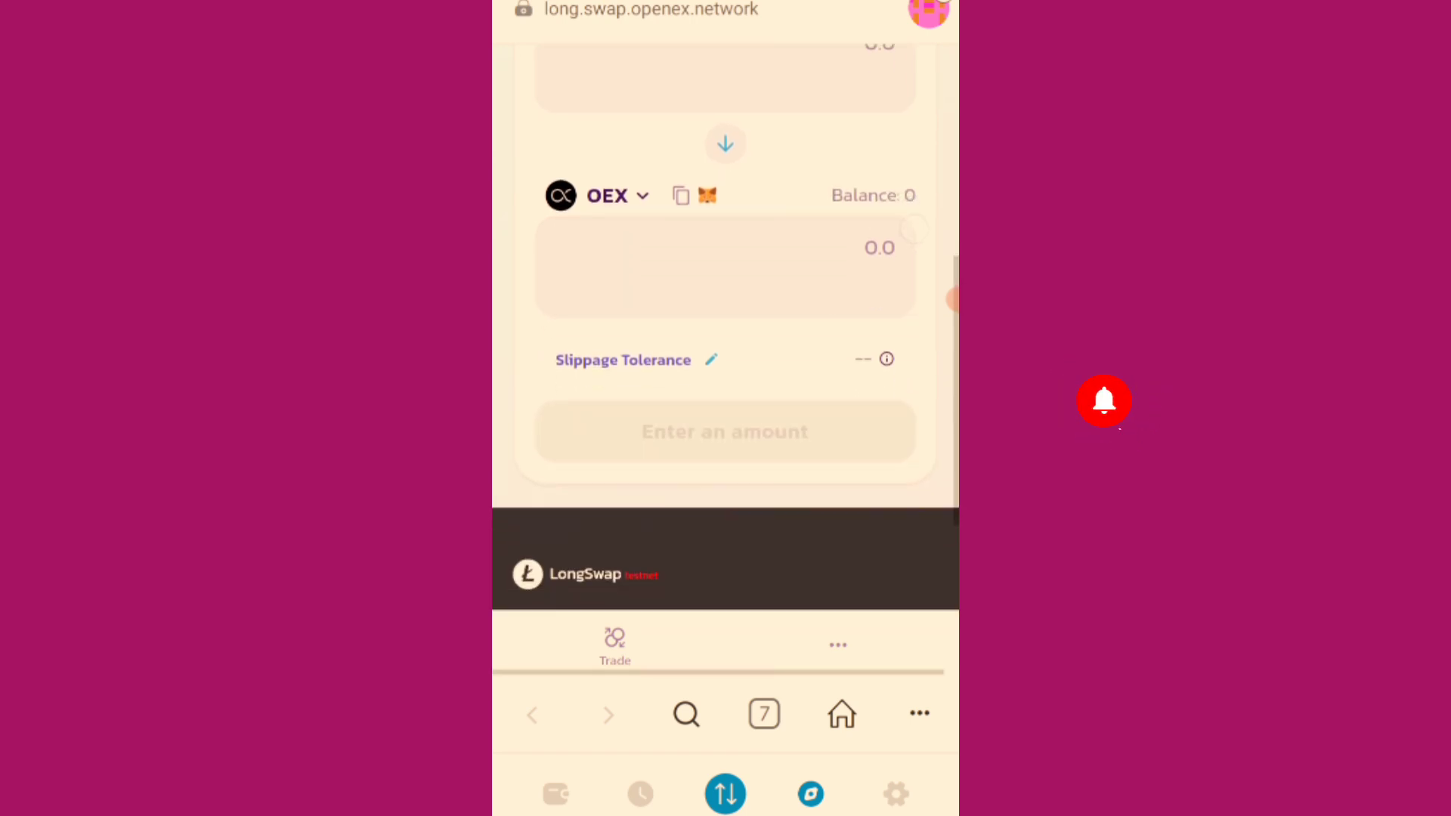
scroll("down", 3)
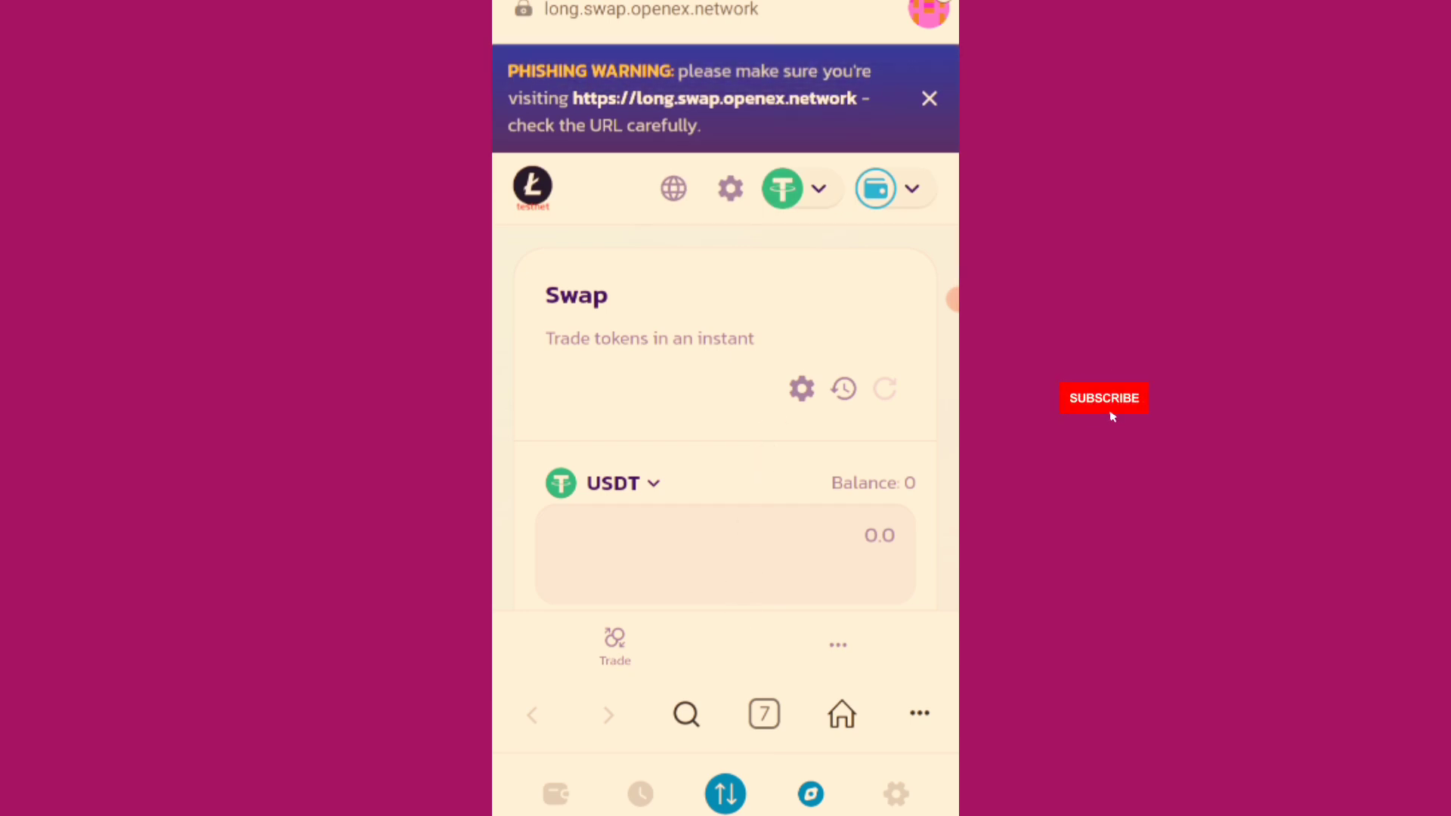
left_click(874, 188)
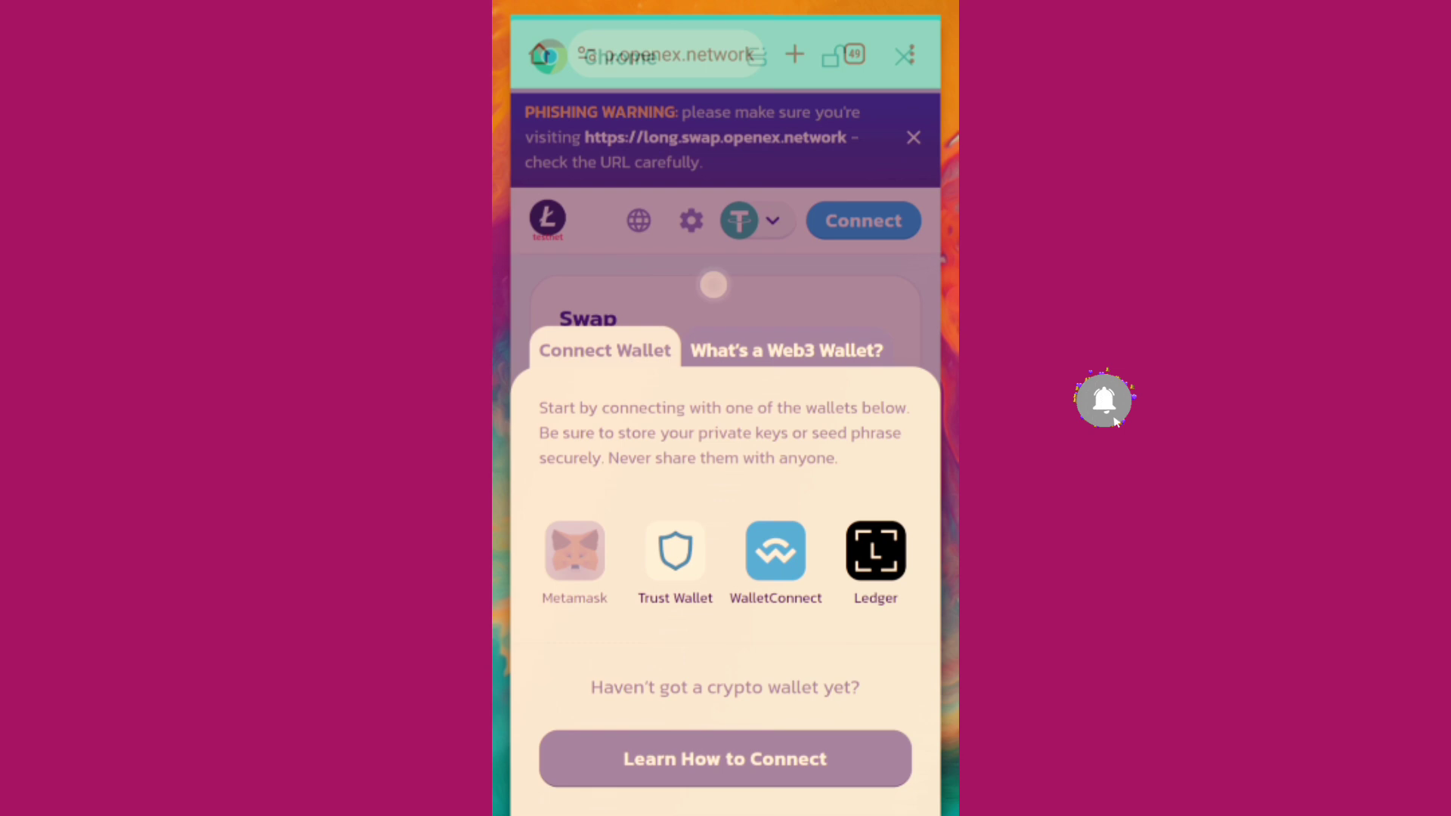
Open the OEX token's details page from the wallet Tokens list.
left_click(842, 53)
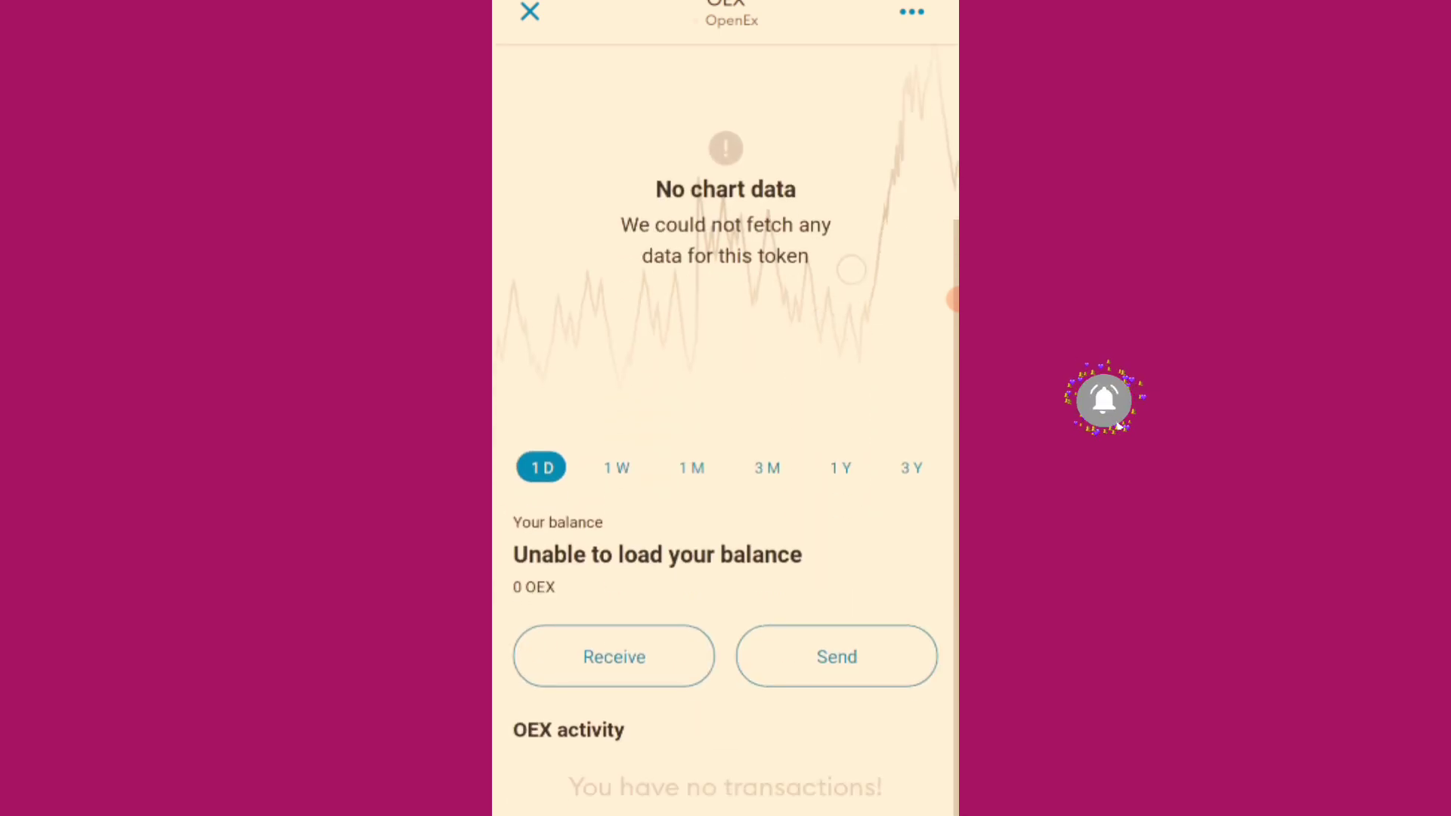
Scroll the empty OEX details page, then close it back to the 0 OEX wallet home.
scroll("down", 3)
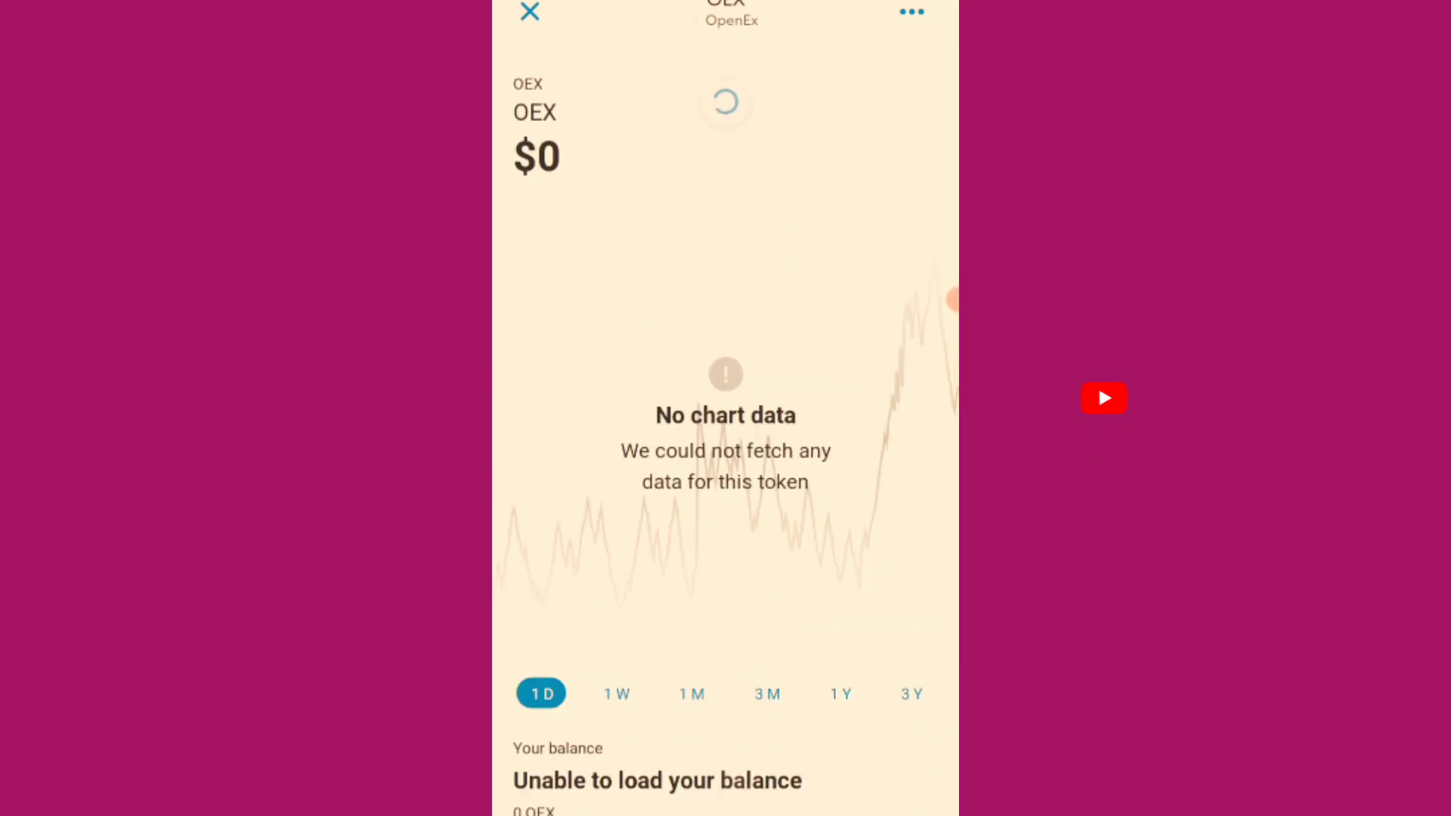
left_click(1104, 398)
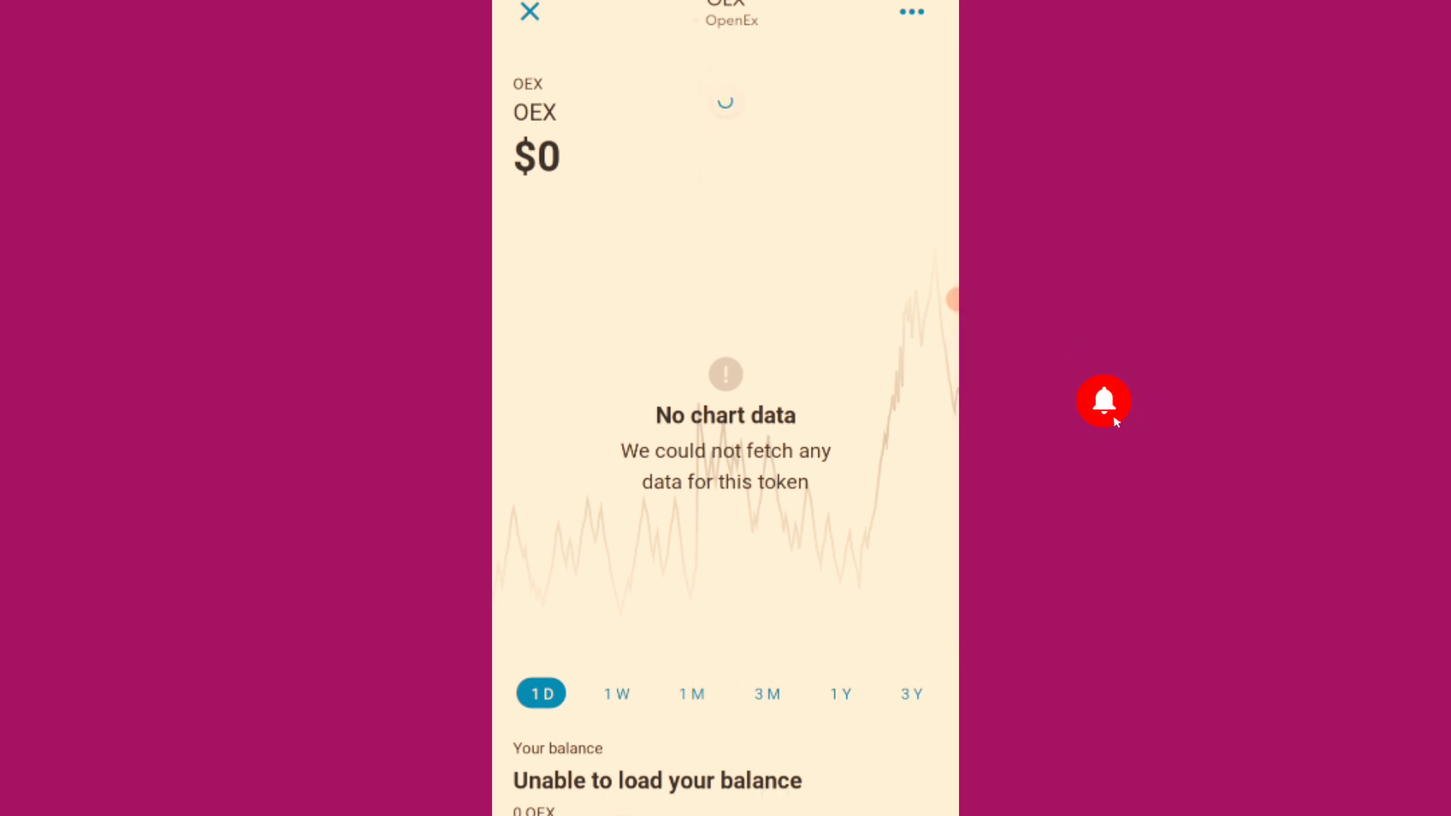
left_click(529, 12)
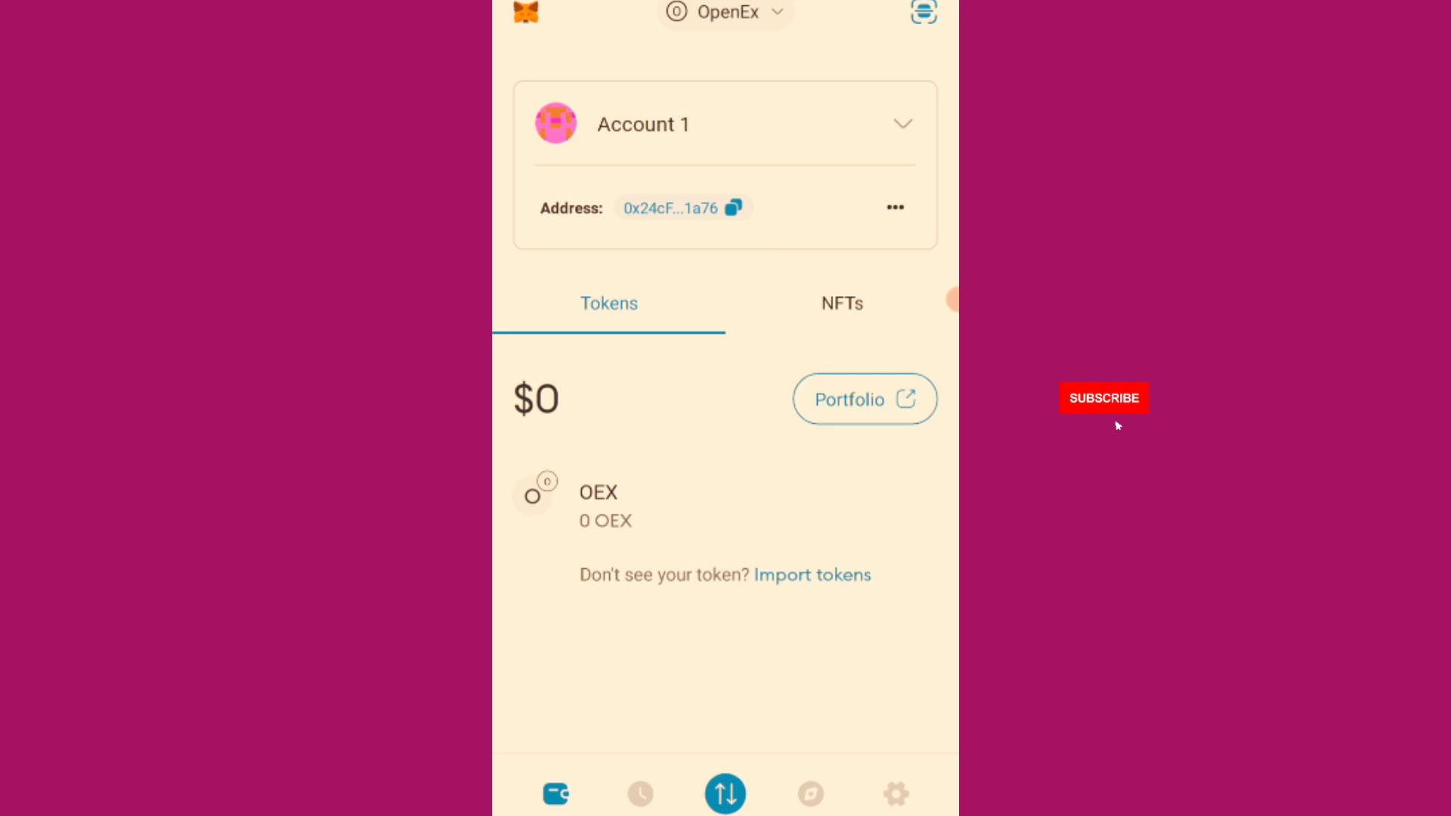
Return to the LongSwap swap page in the in-app browser.
left_click(1103, 398)
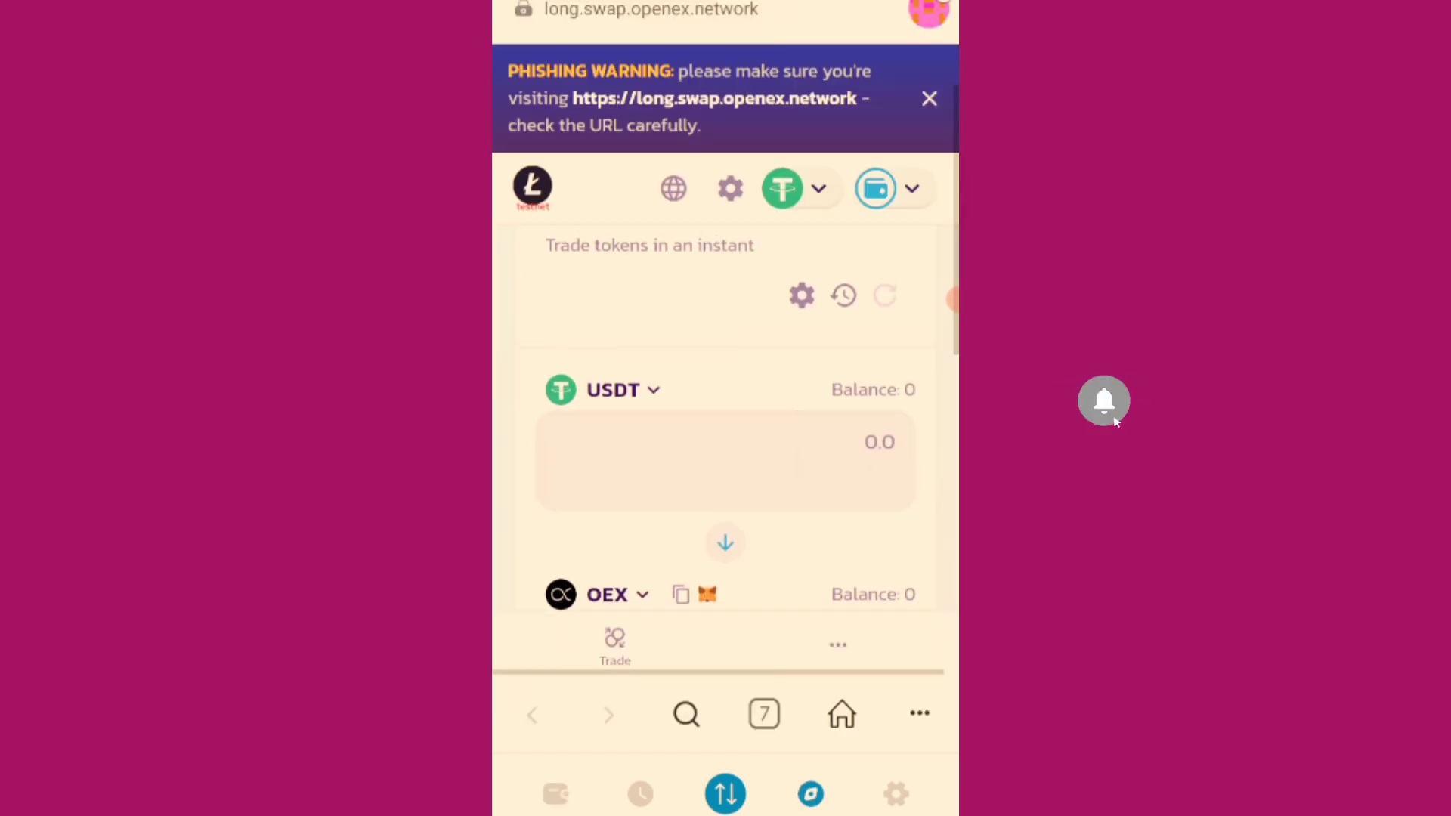
Scroll the LongSwap page, then go back to Account 1's wallet home showing 0 OEX.
scroll("down", 3)
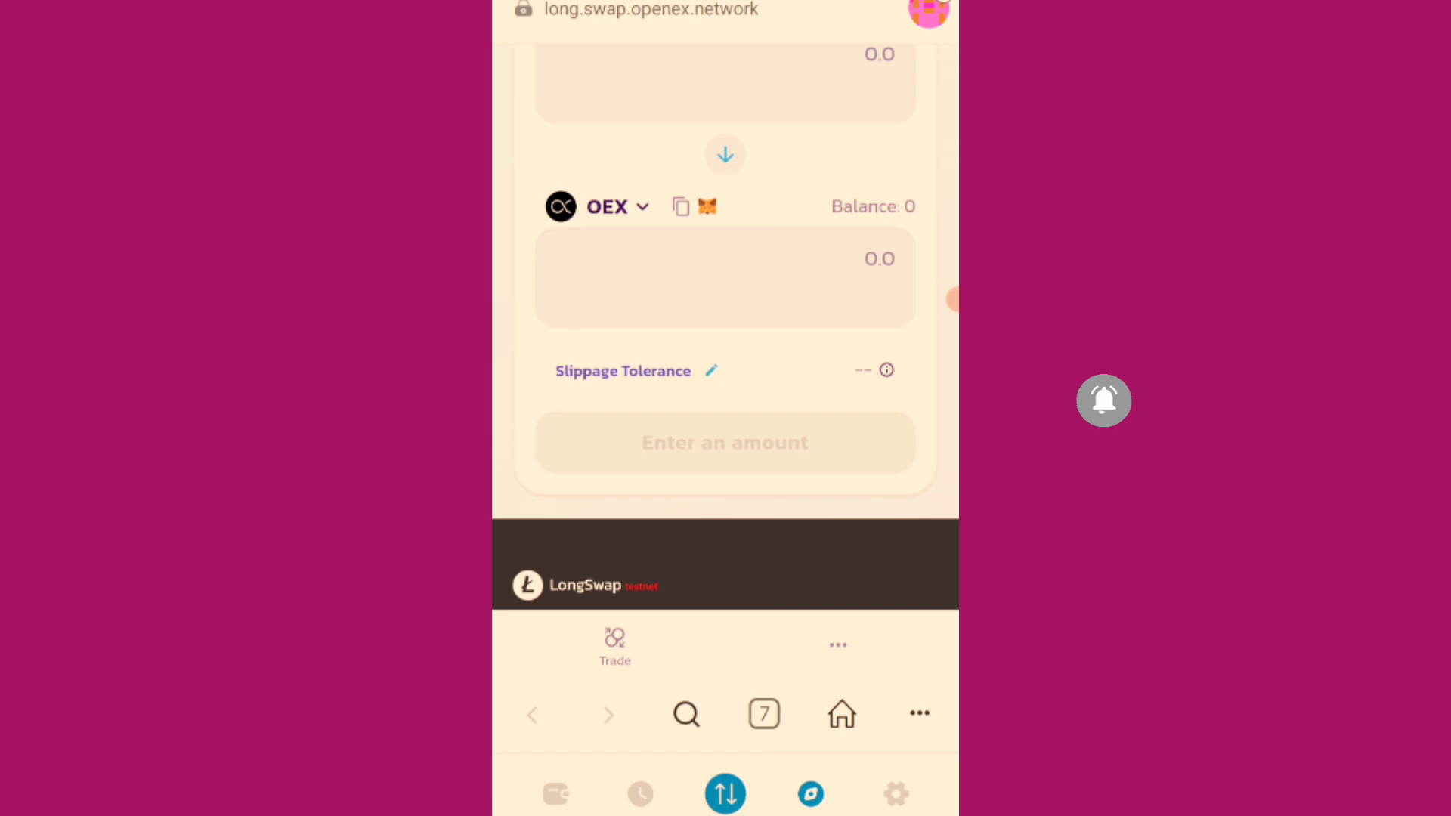
scroll("down", 3)
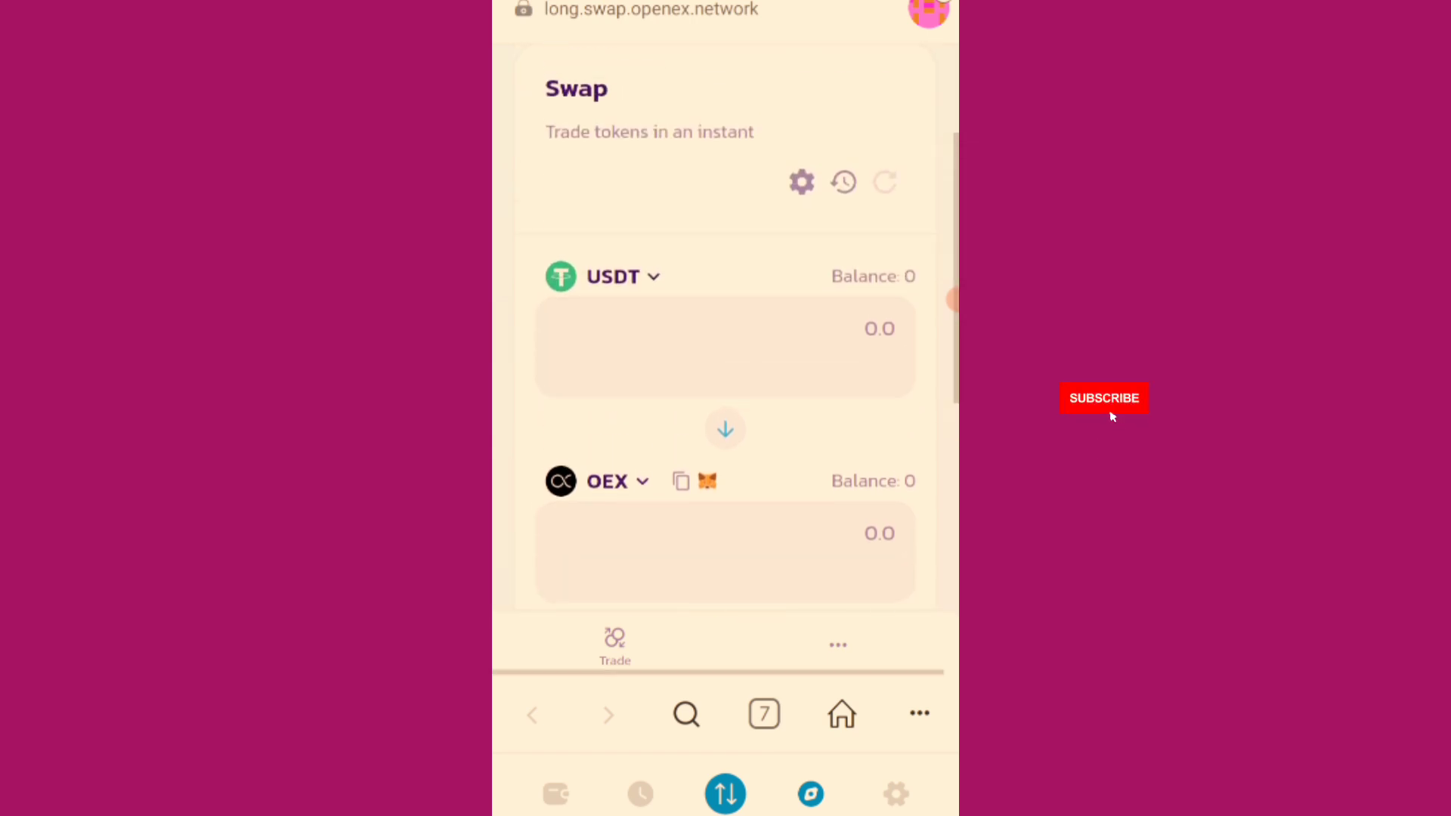
left_click(1103, 399)
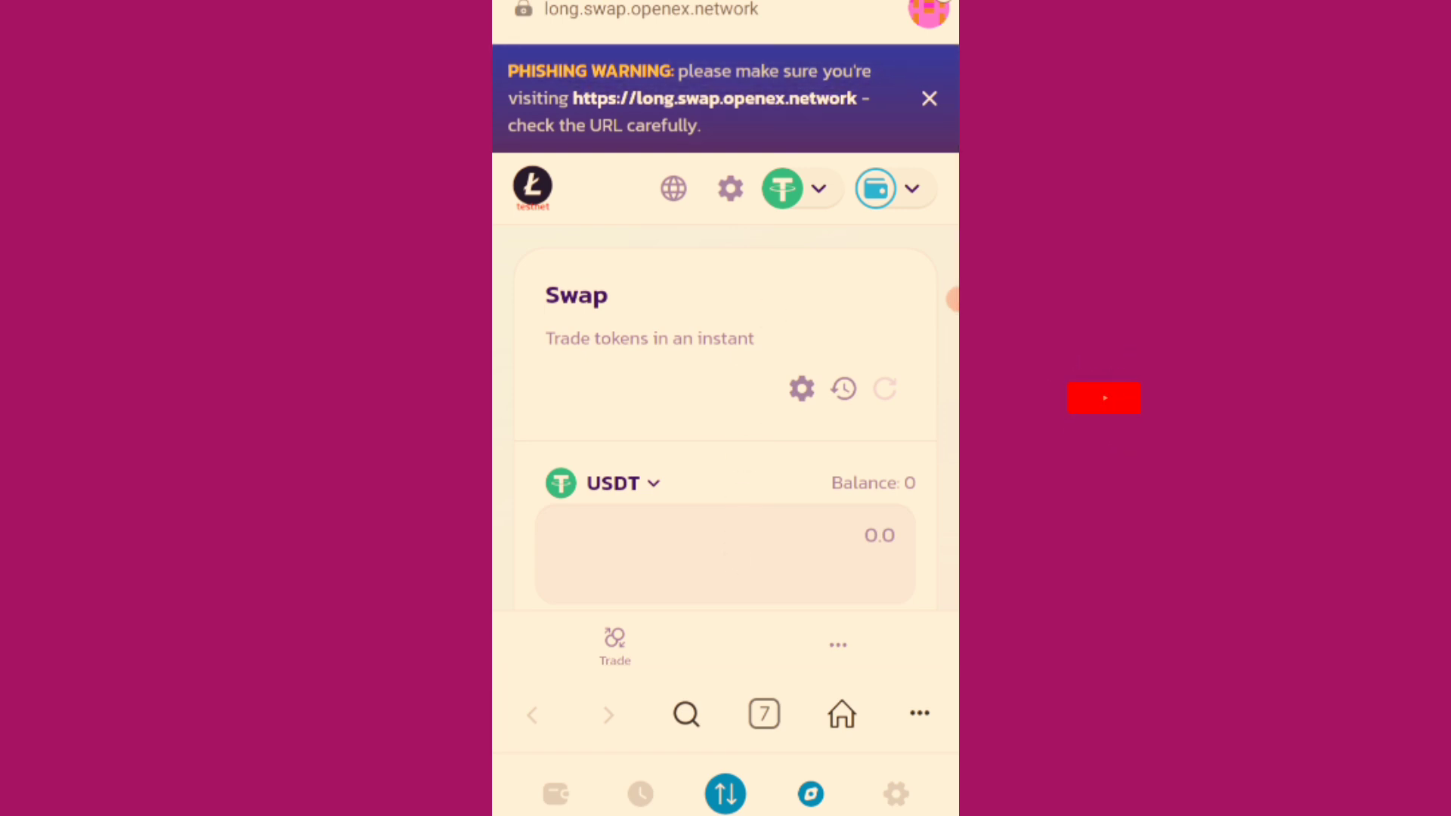
left_click(1104, 398)
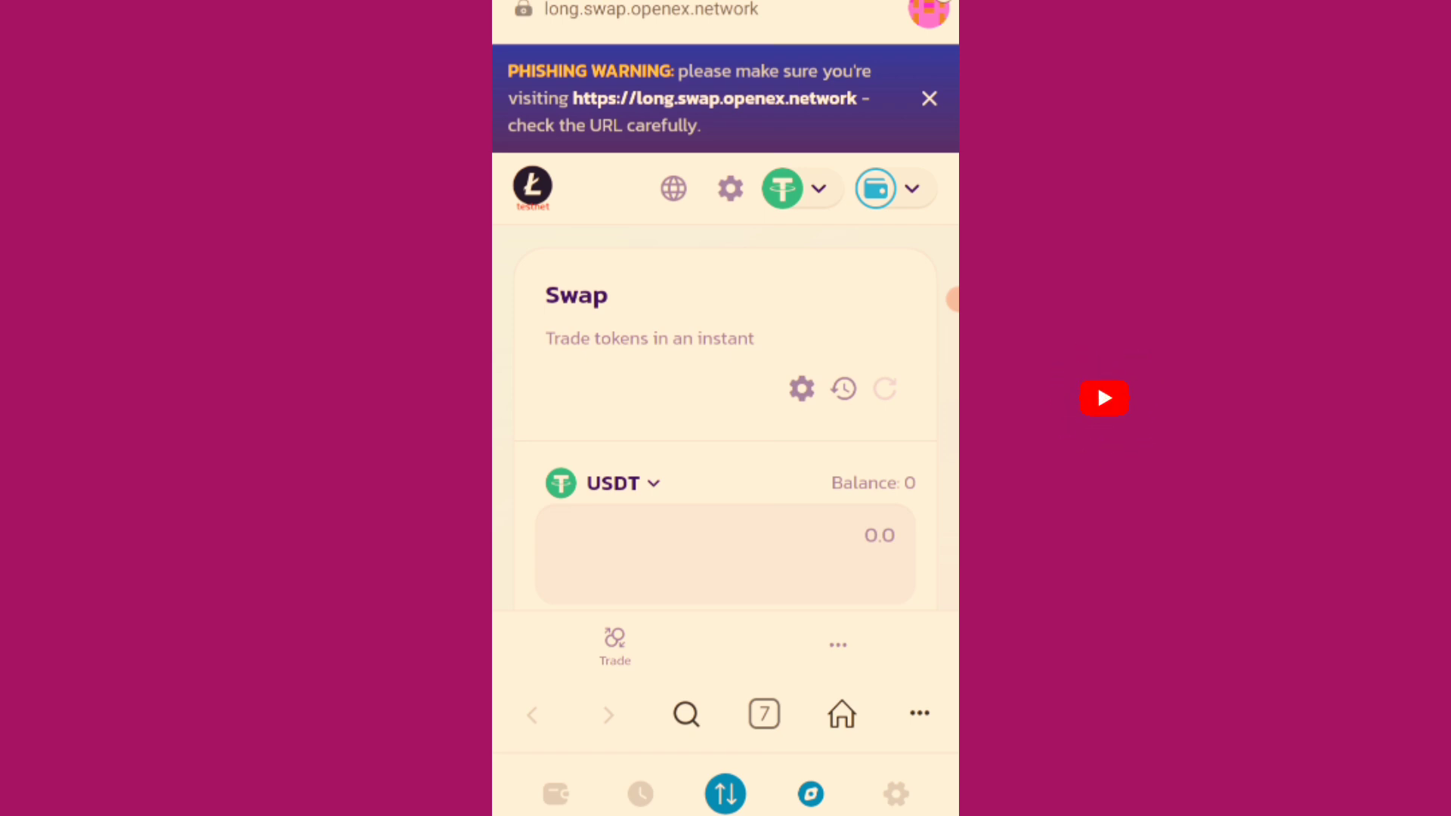
left_click(1104, 399)
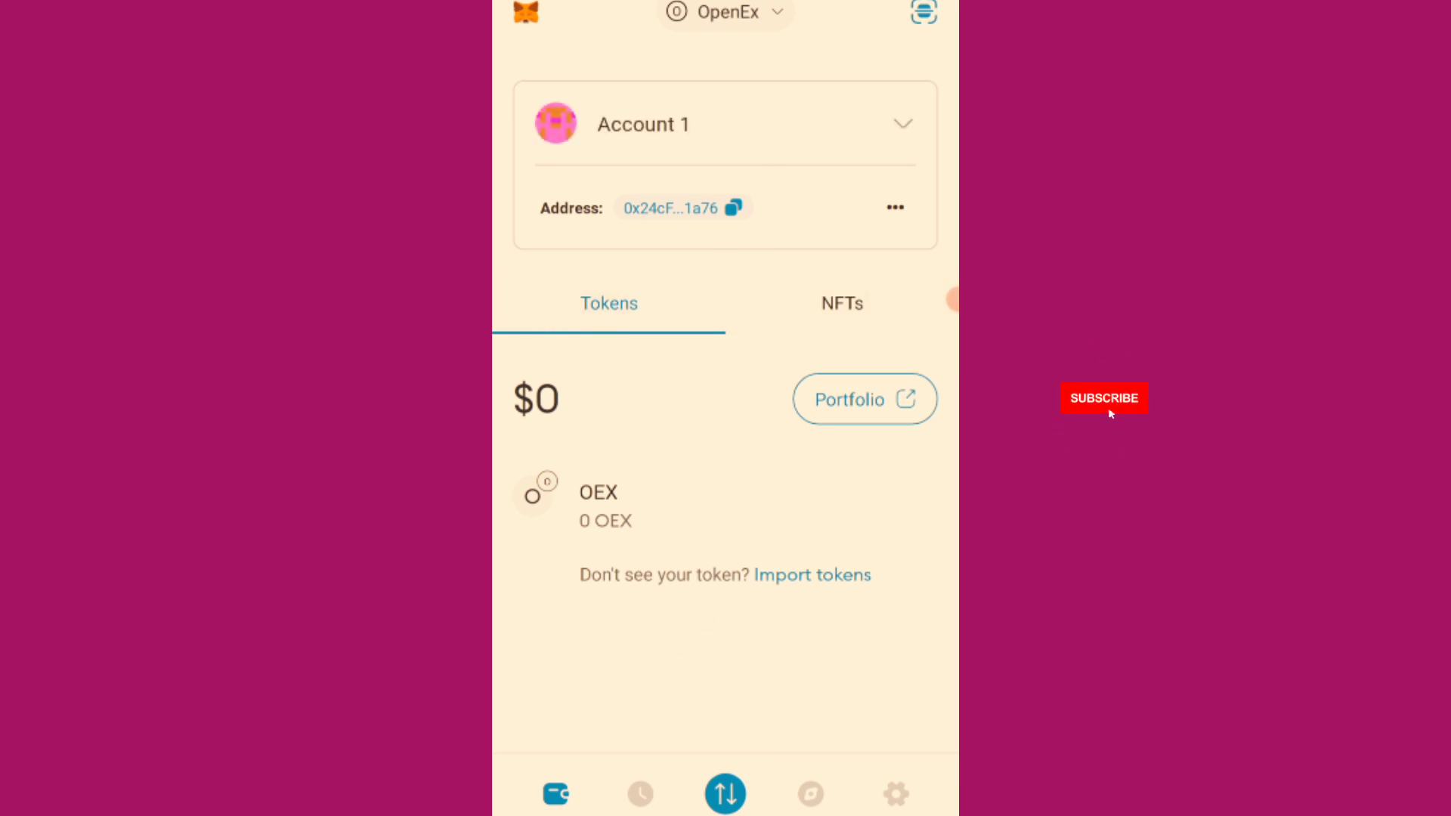
left_click(1103, 399)
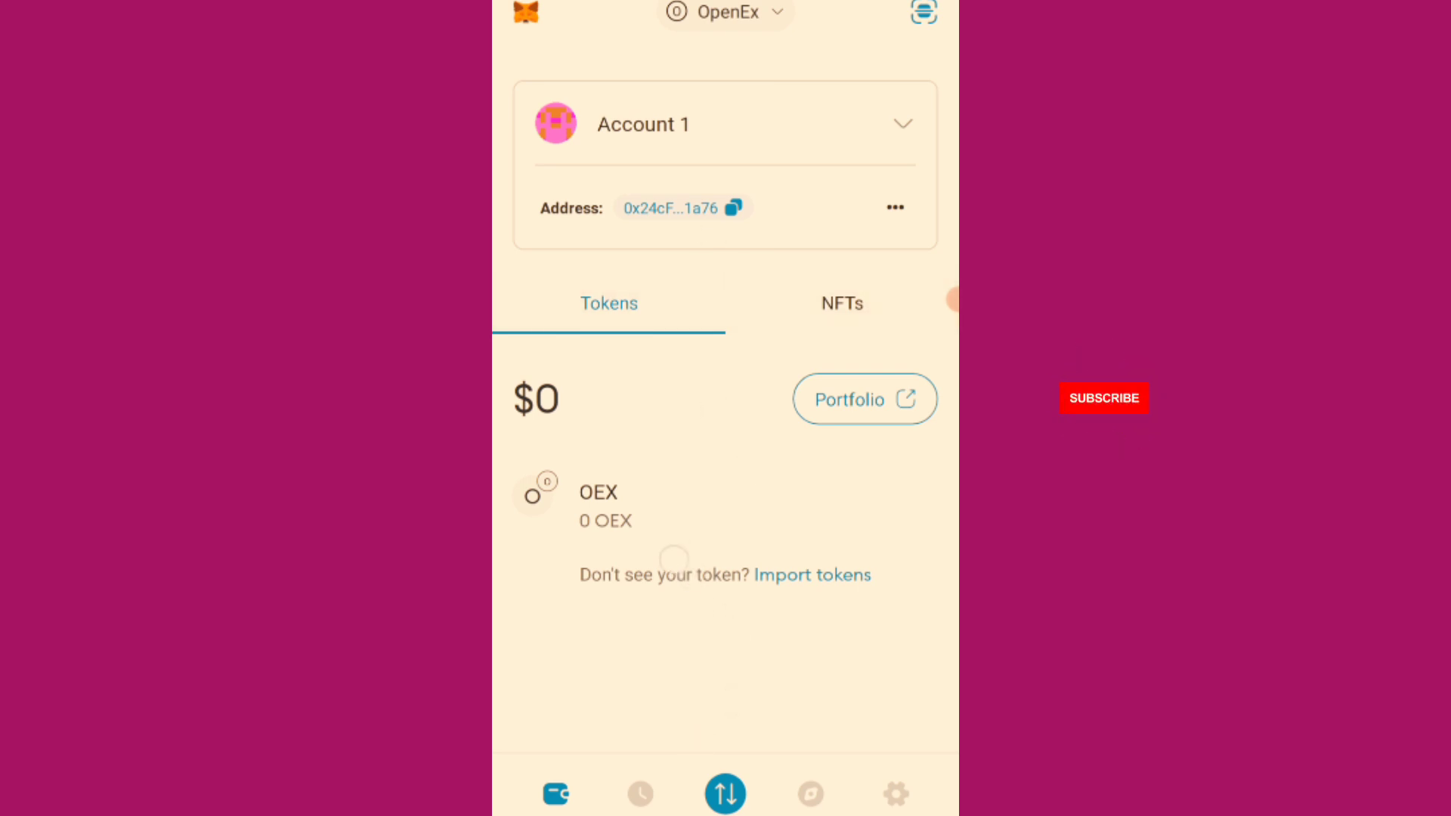
left_click(1103, 398)
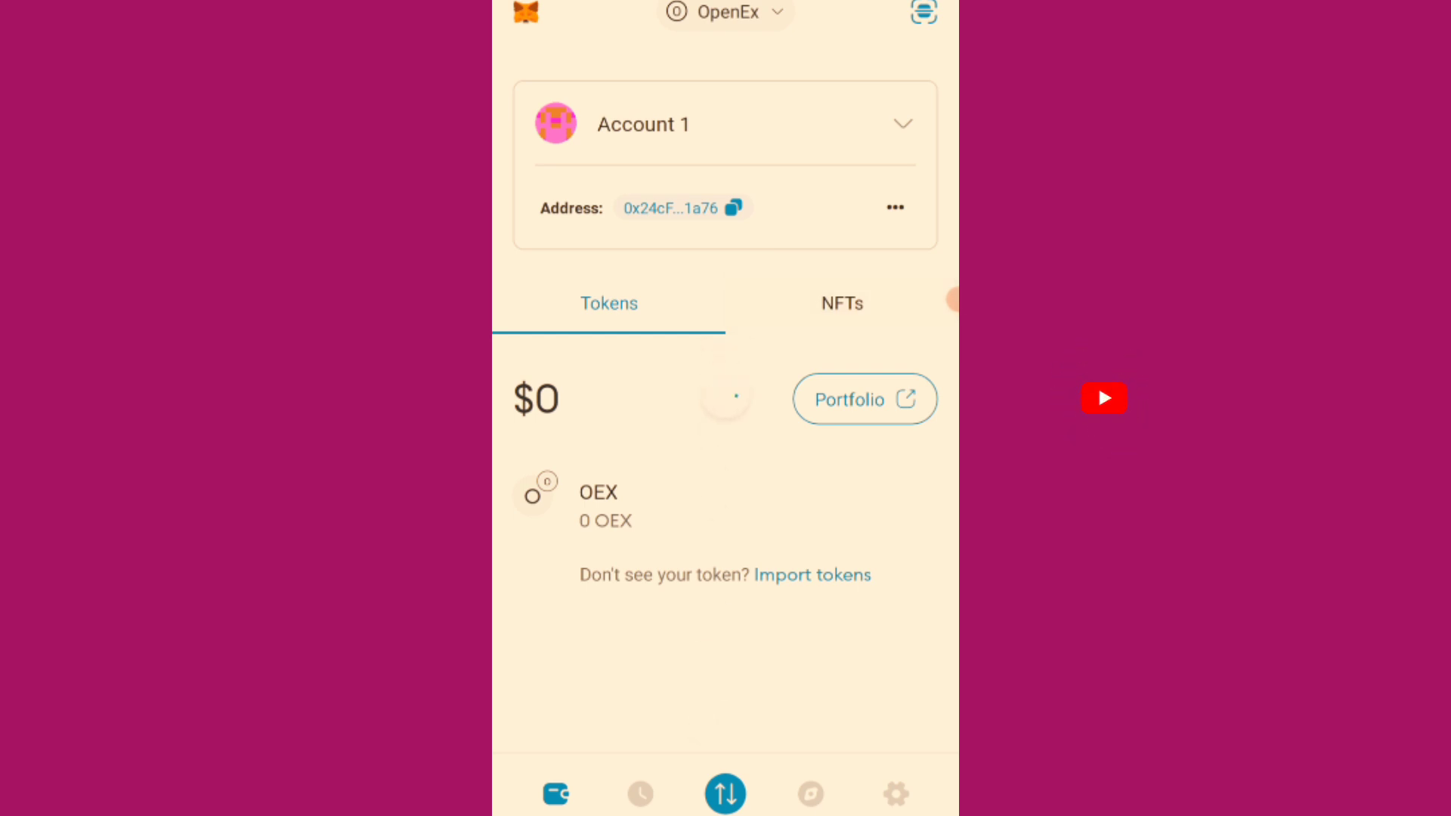
left_click(1104, 399)
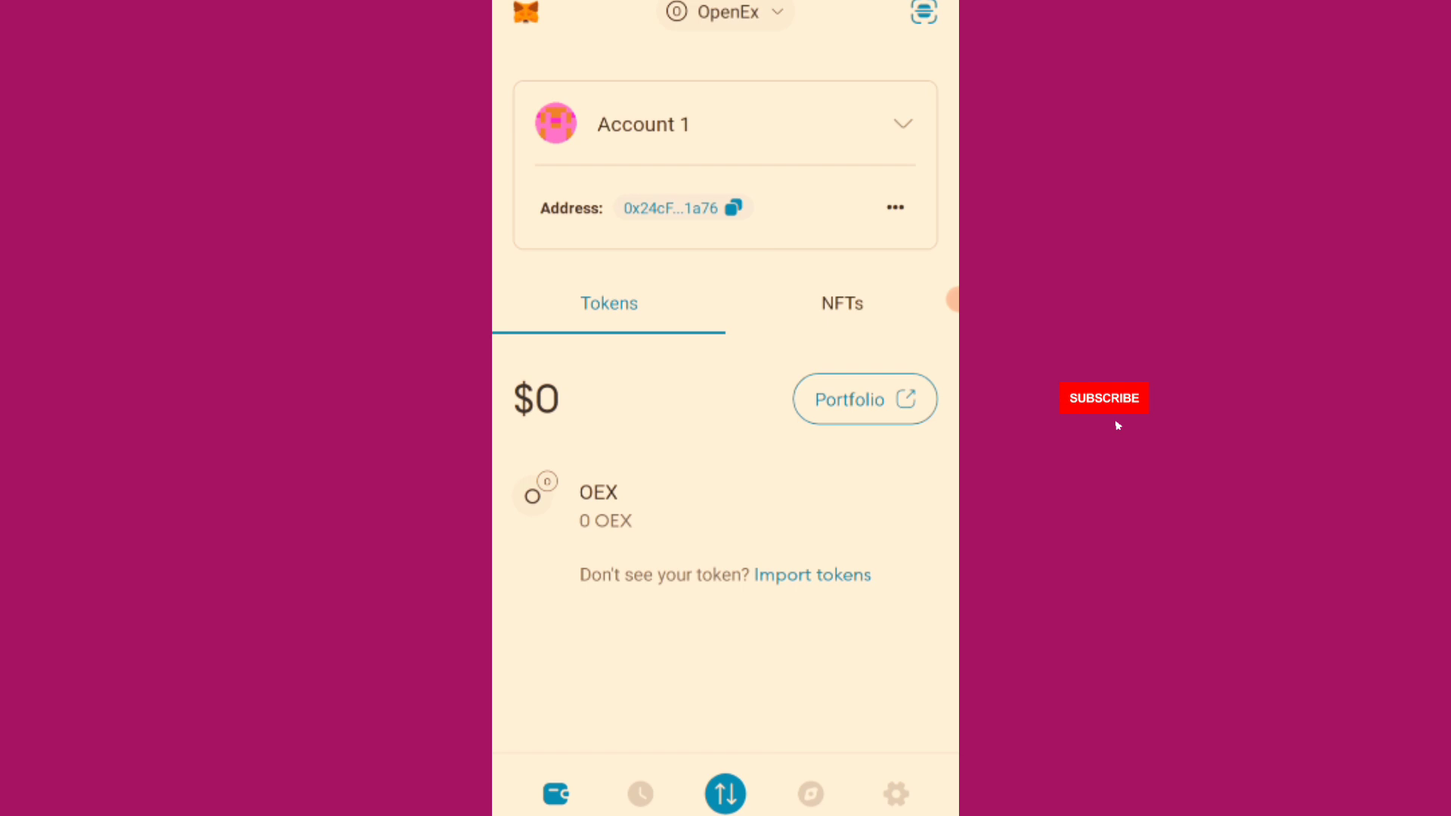
left_click(1103, 398)
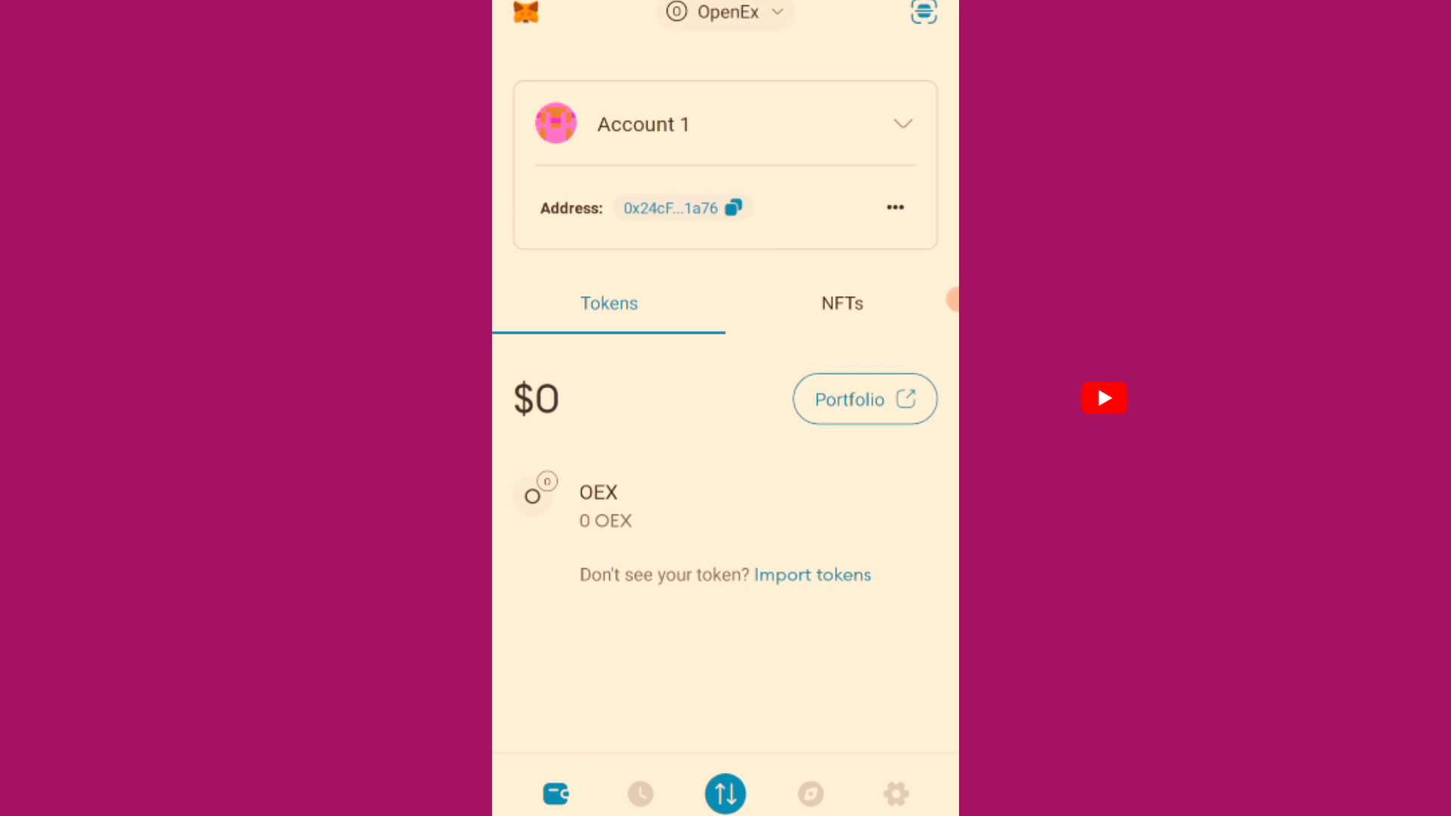
left_click(1104, 398)
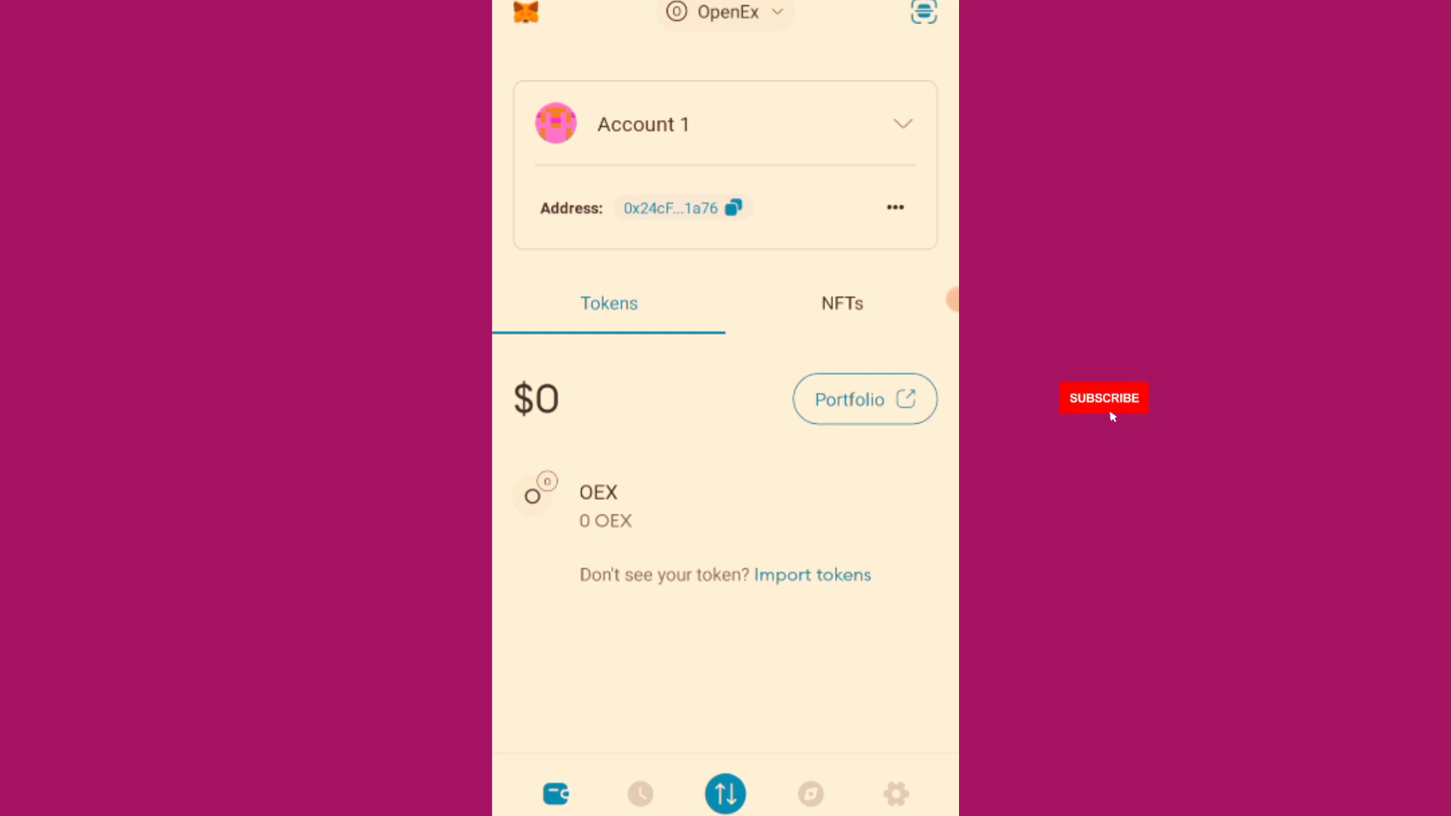
left_click(1103, 398)
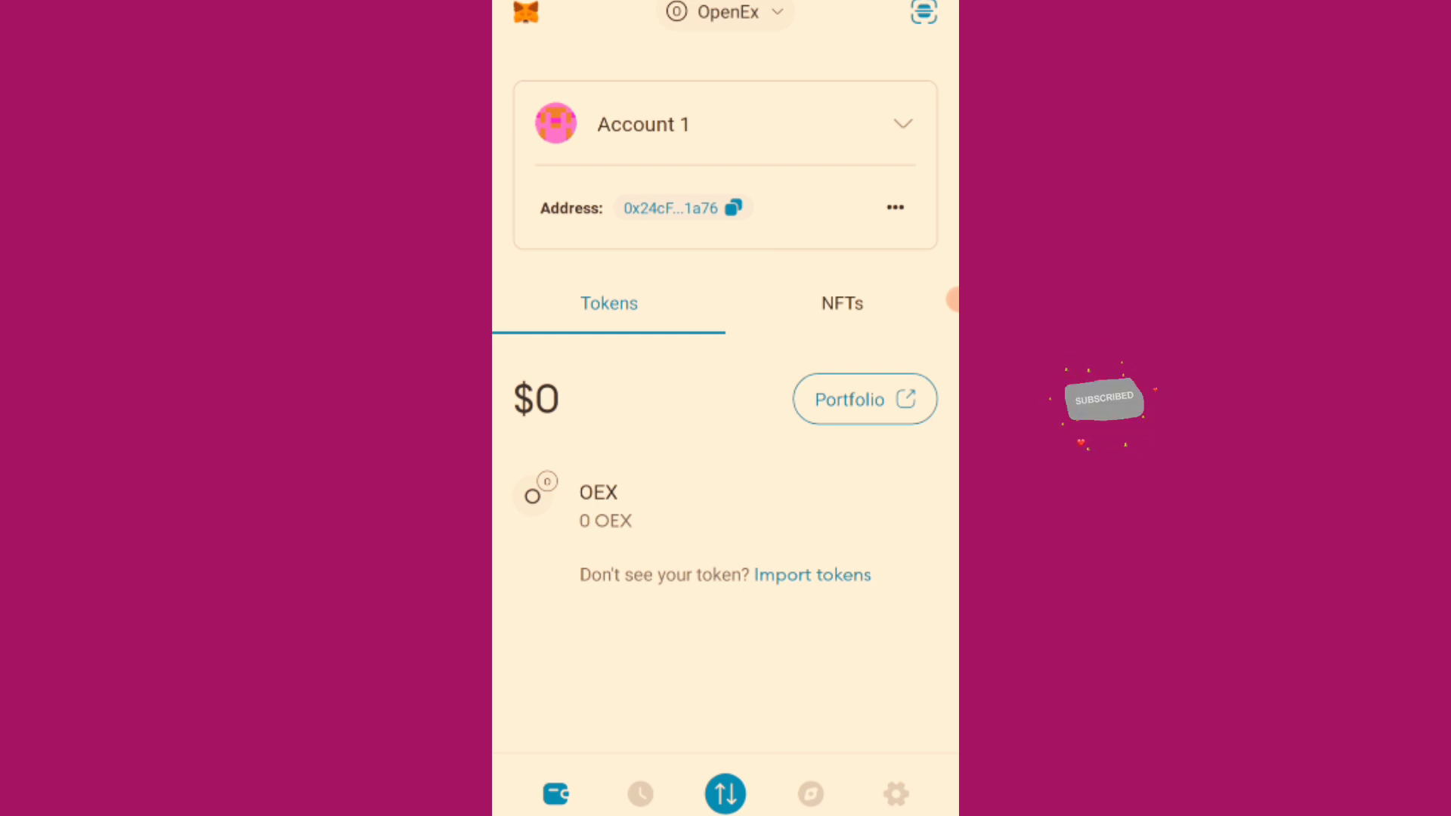